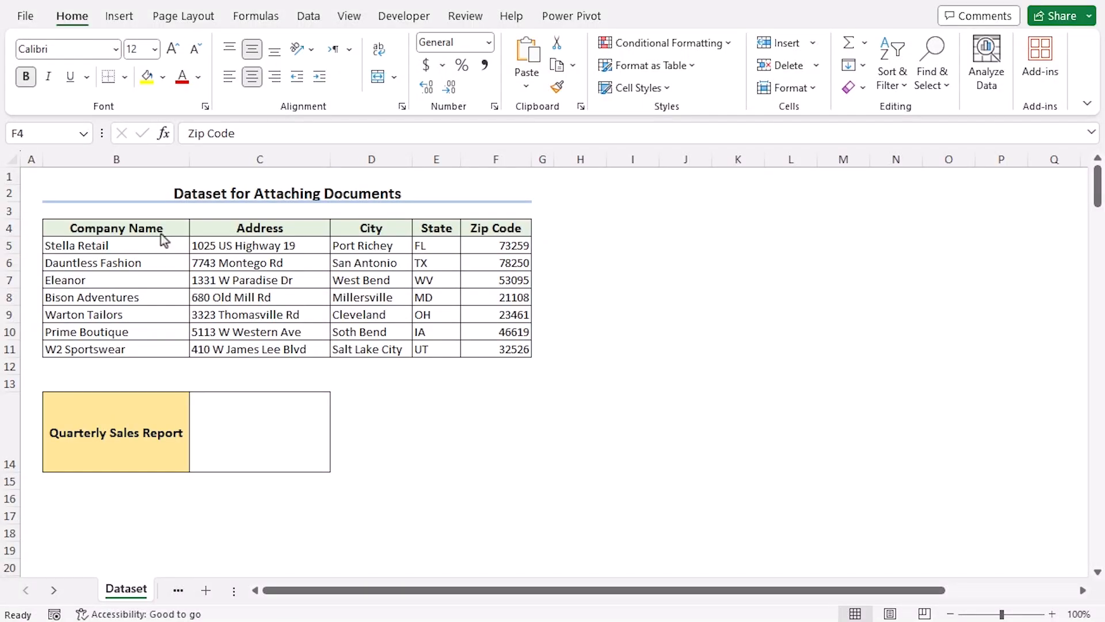
pyautogui.moveTo(140, 239)
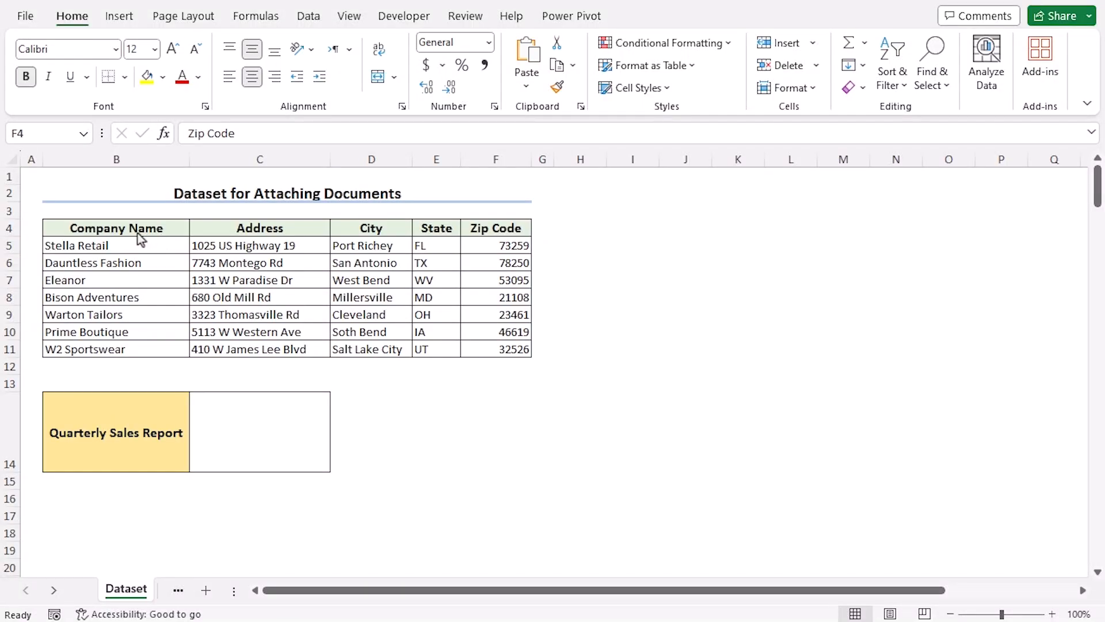
# - Select the empty report cell C14 on the Embedded Object sheet
pyautogui.click(115, 227)
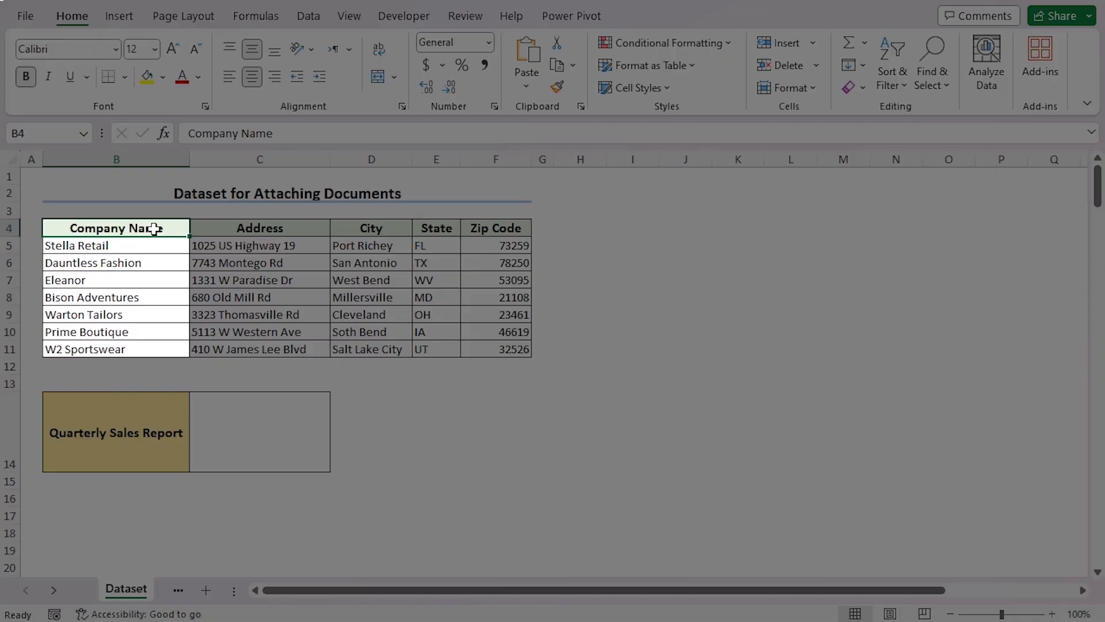
pyautogui.click(259, 227)
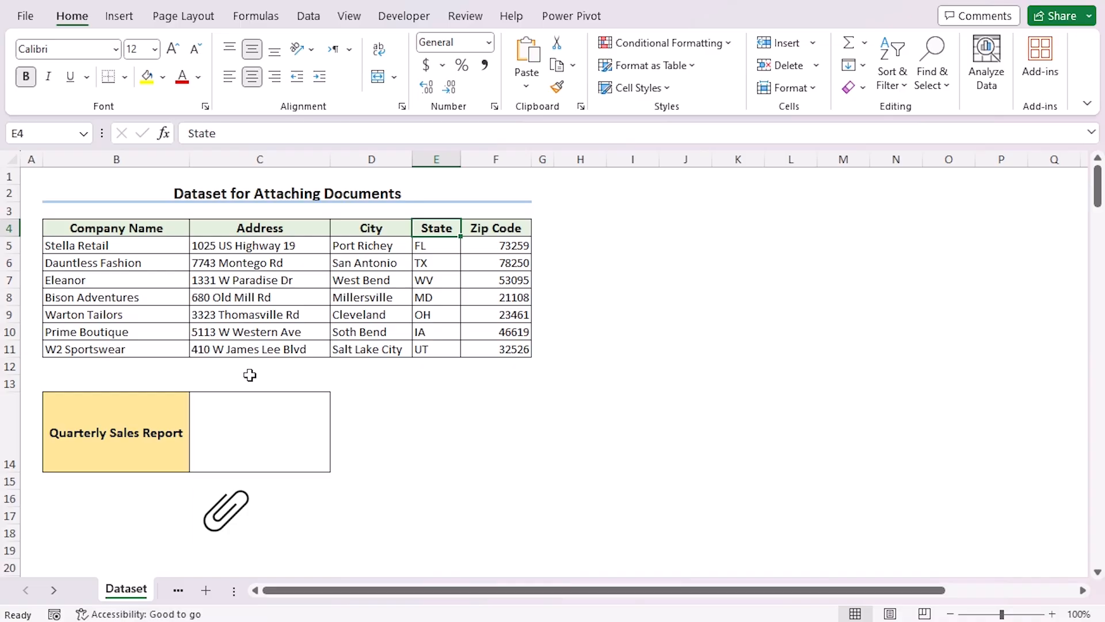
pyautogui.click(259, 432)
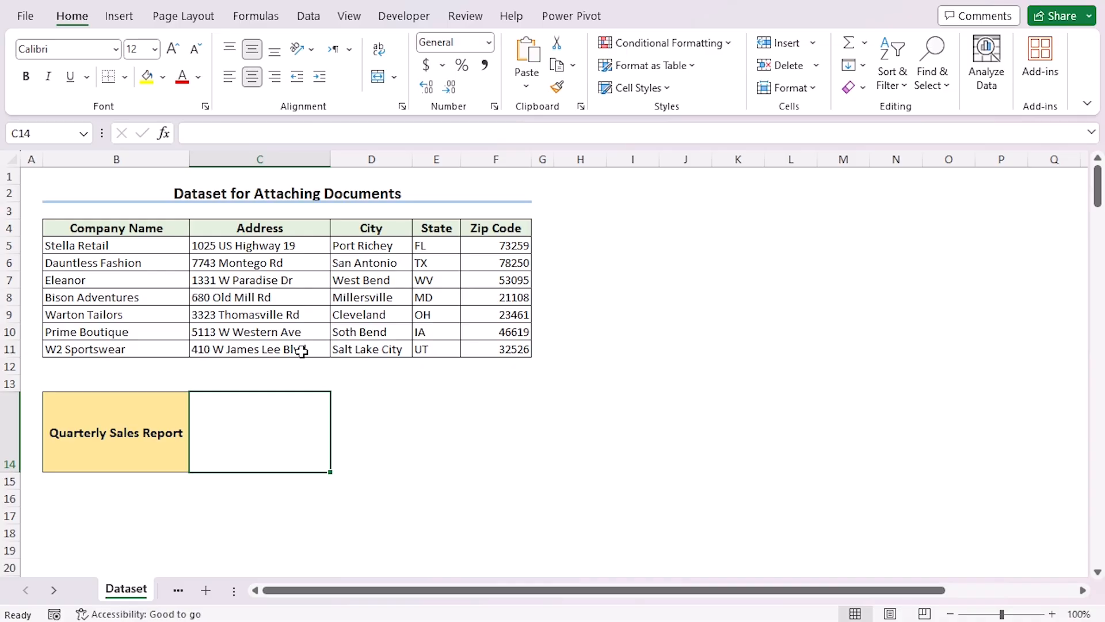
pyautogui.click(218, 590)
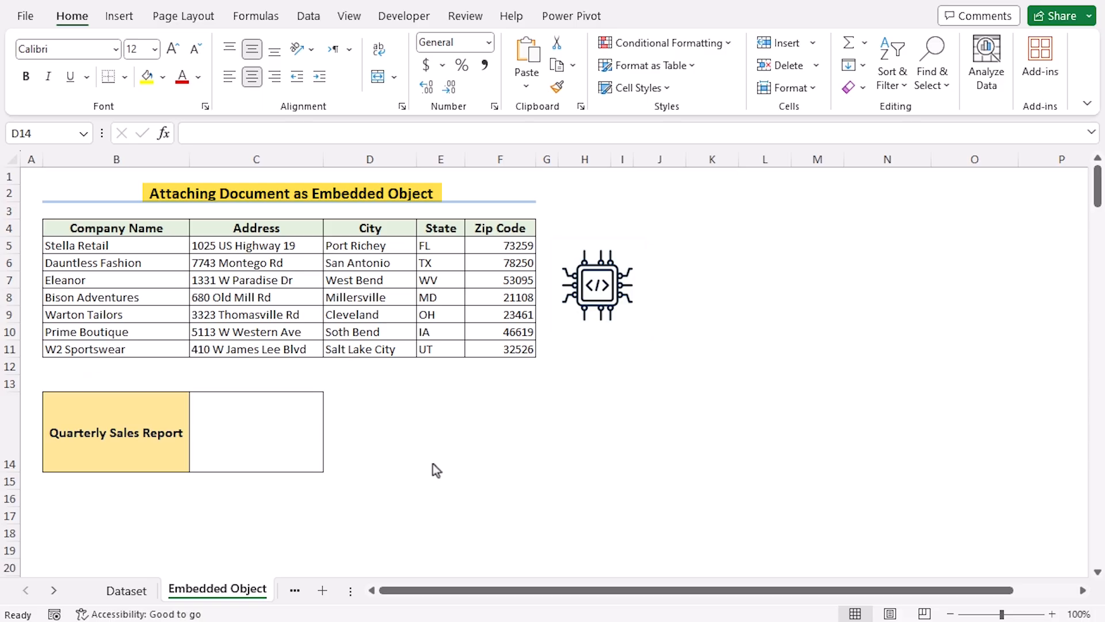
pyautogui.click(370, 431)
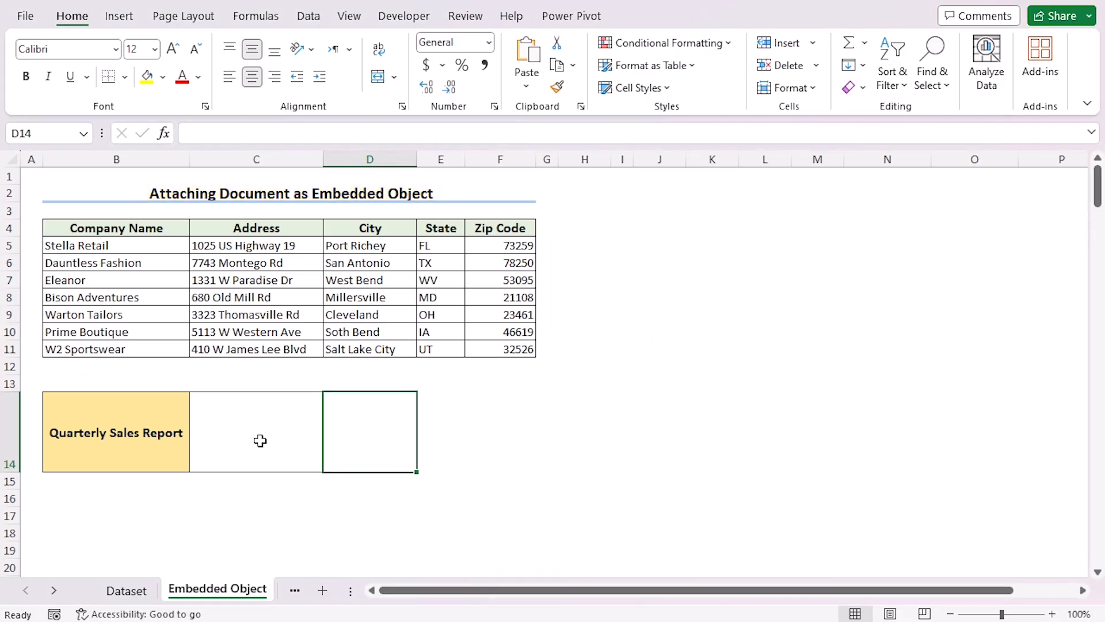
pyautogui.click(256, 431)
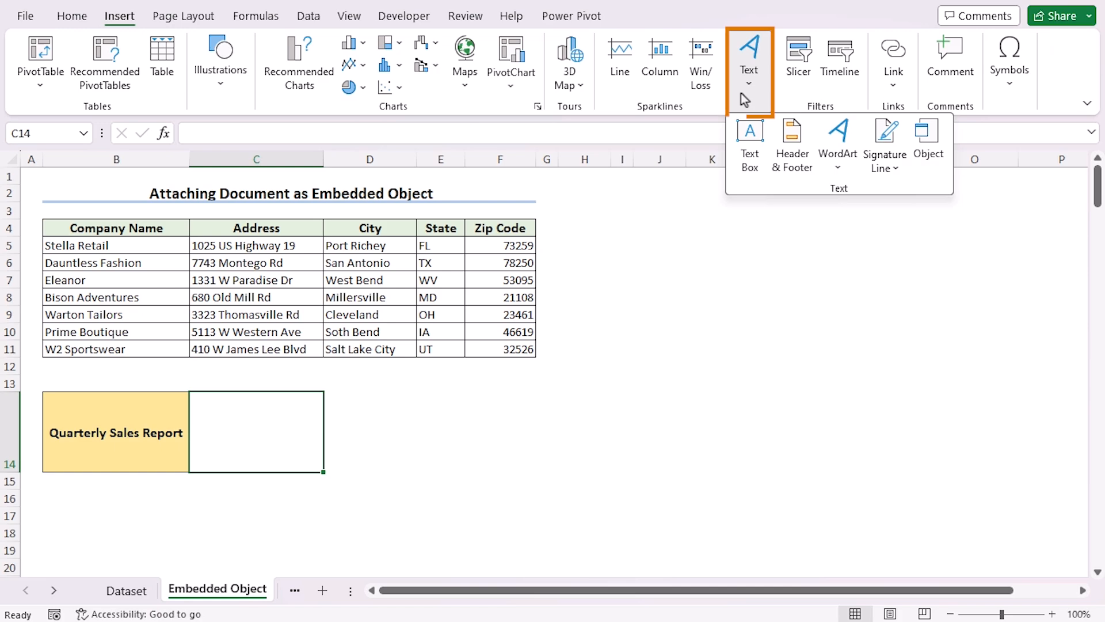
# - Start inserting an object from an existing file and browse for it
pyautogui.click(928, 141)
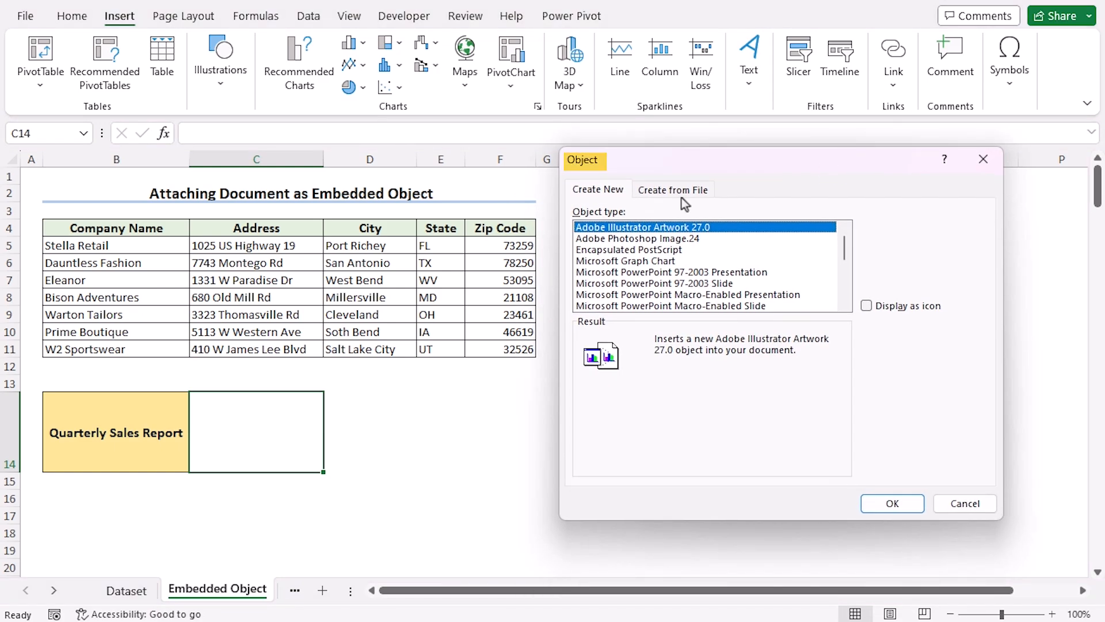
pyautogui.click(672, 189)
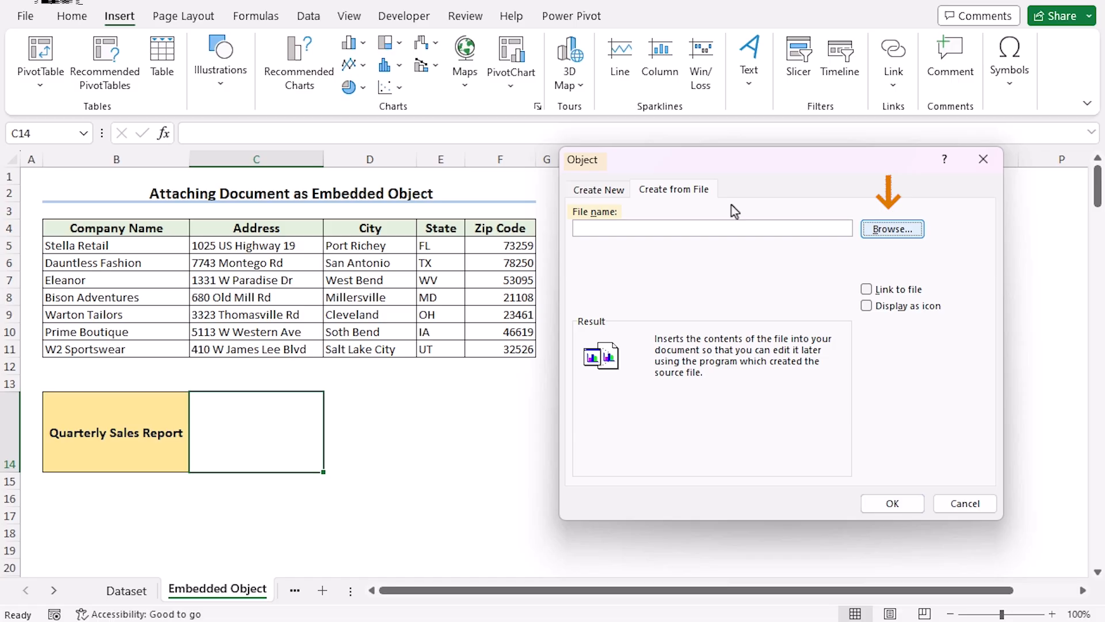
pyautogui.click(891, 228)
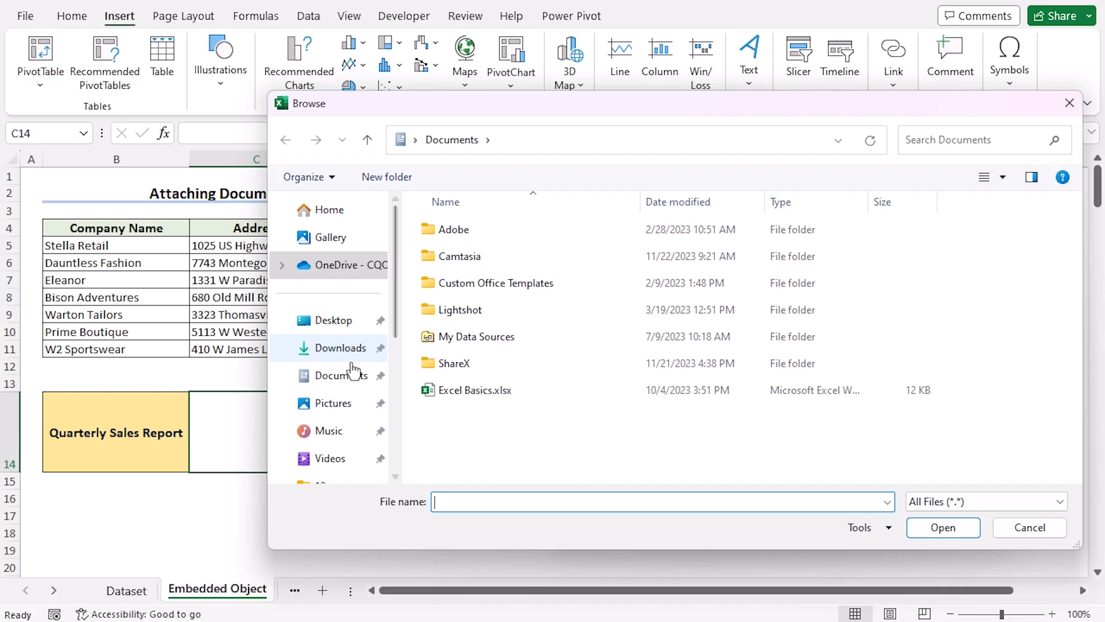
# - Choose Quarterly-Sales-Report.docx from Downloads > New folder as the file to embed
pyautogui.click(344, 348)
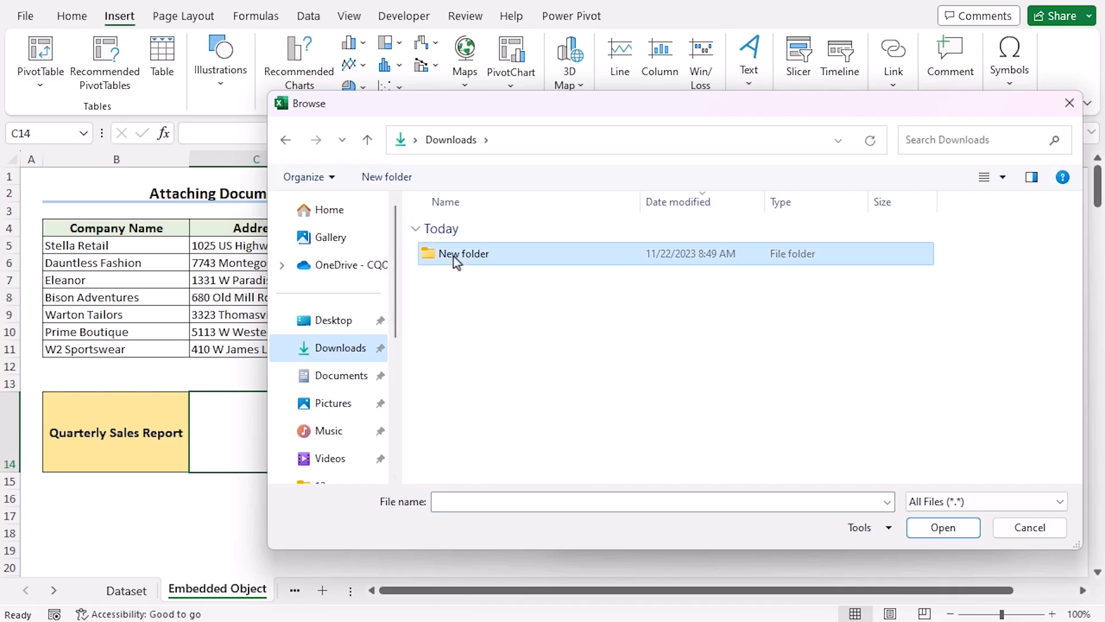
pyautogui.doubleClick(463, 253)
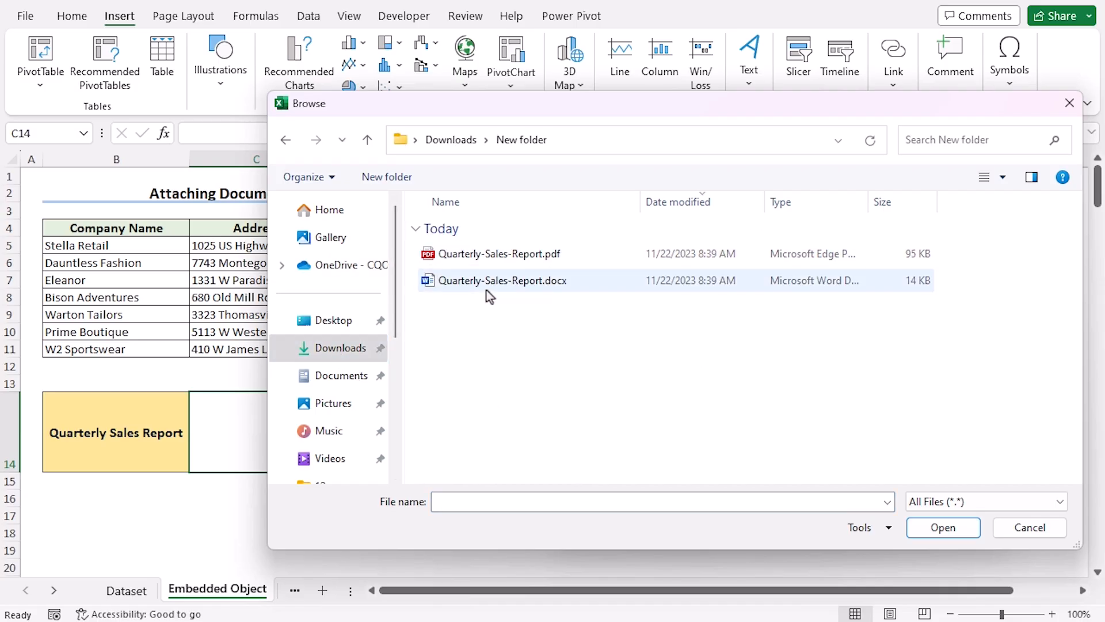
pyautogui.click(500, 280)
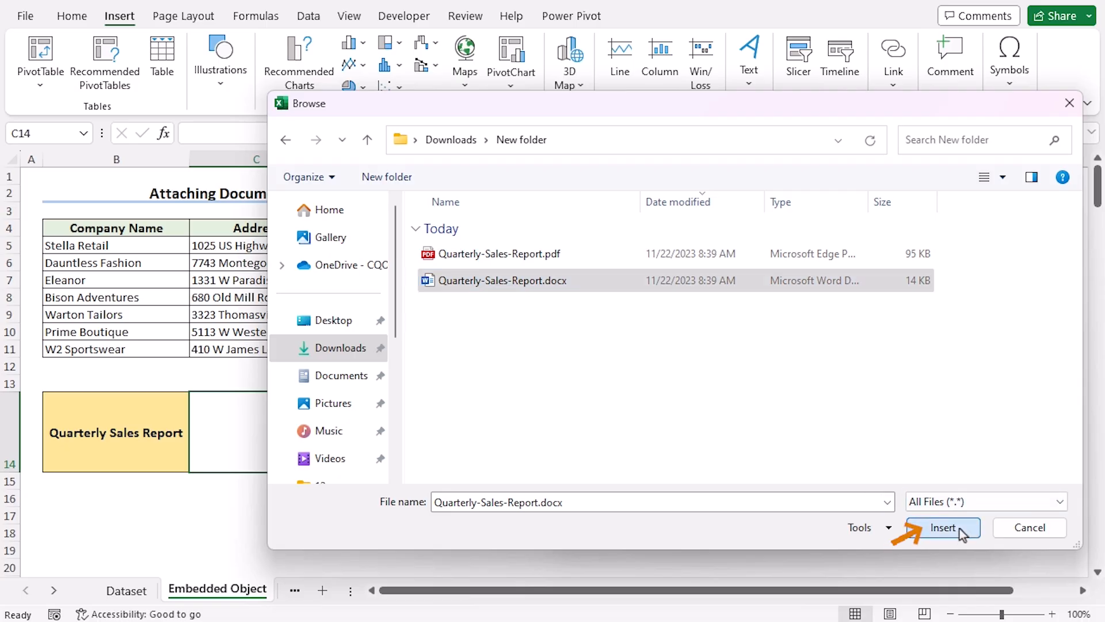
pyautogui.click(943, 527)
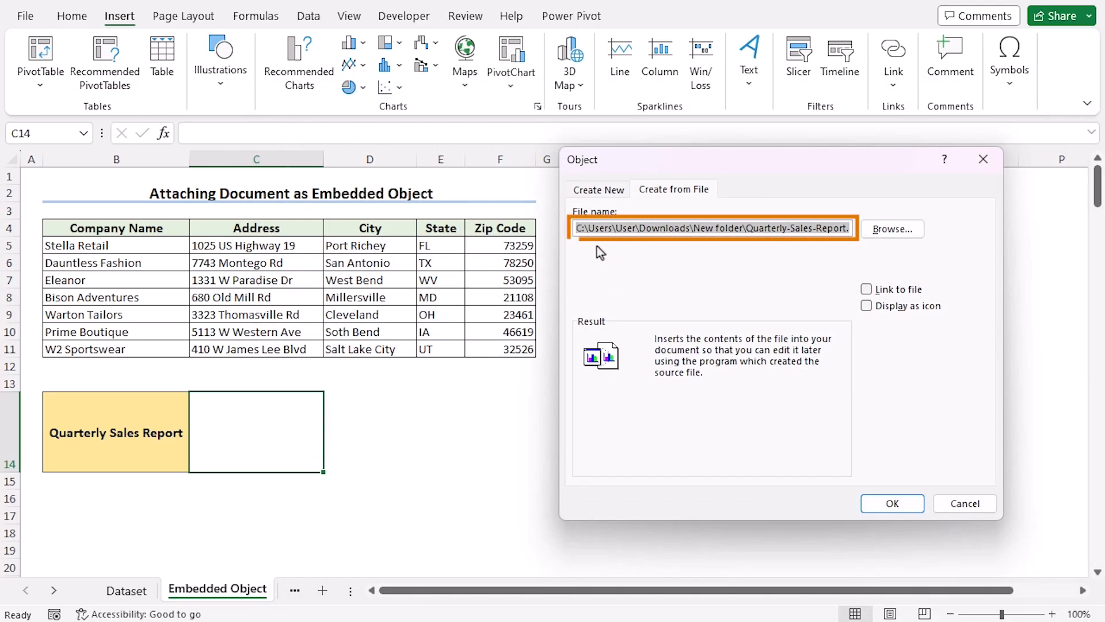
# - Embed the Word report in C14 displayed as an icon
pyautogui.click(867, 305)
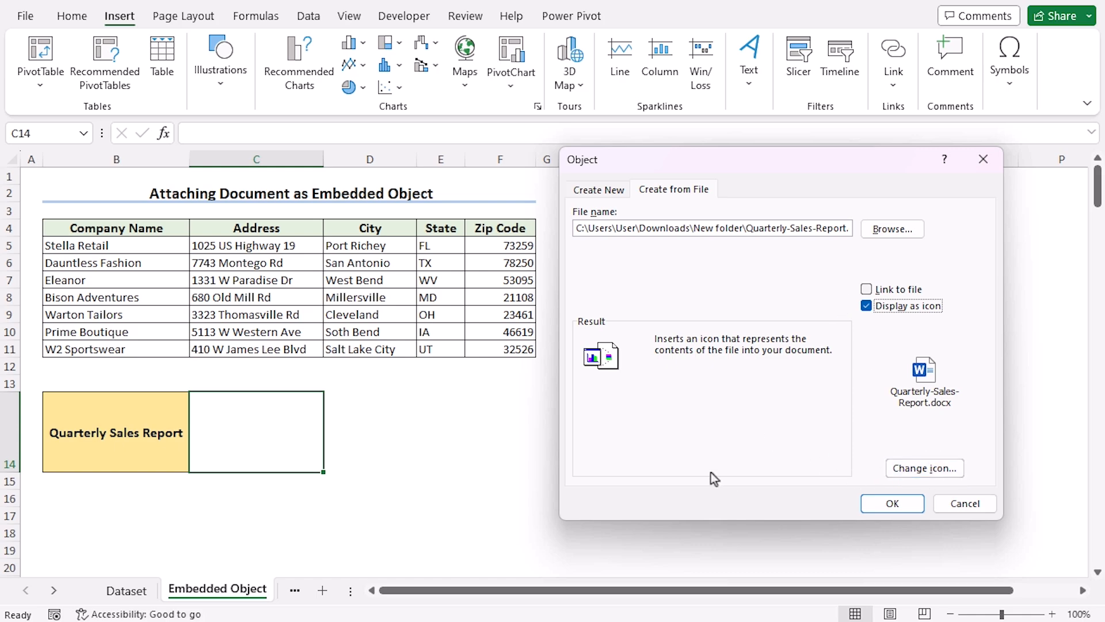
pyautogui.click(891, 503)
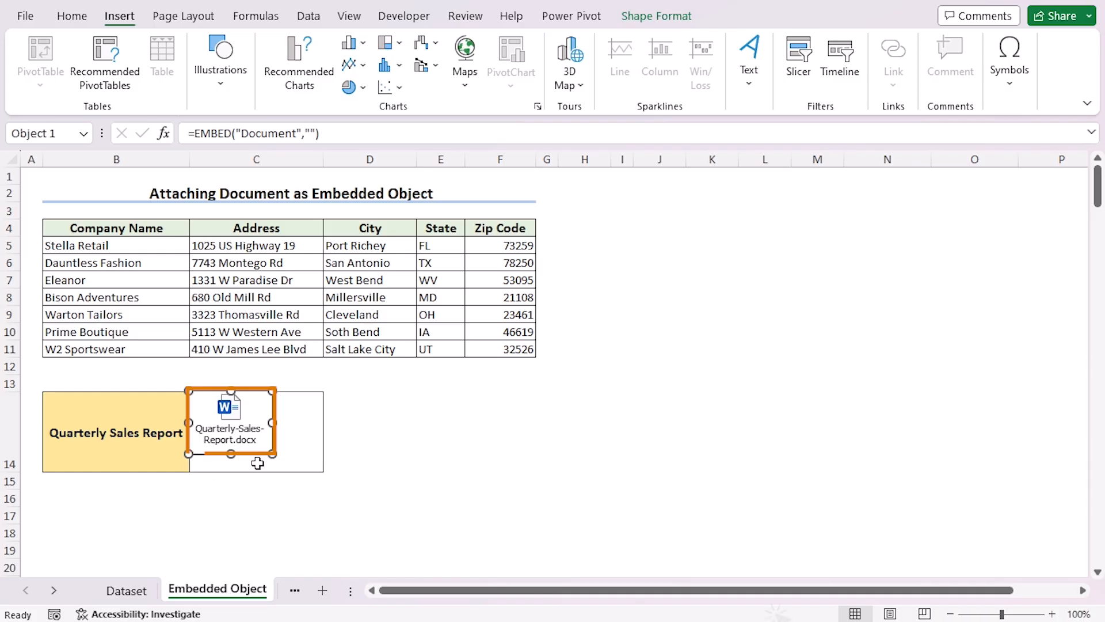
# - Delete the embedded Word report icon, leaving C14 empty
pyautogui.doubleClick(230, 423)
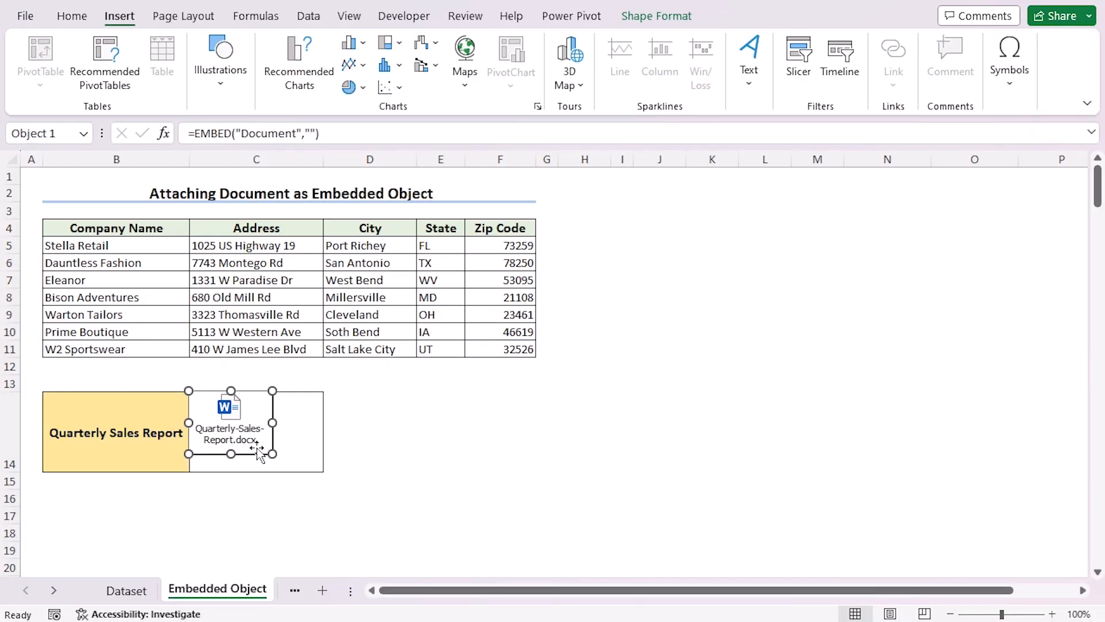
pyautogui.click(712, 499)
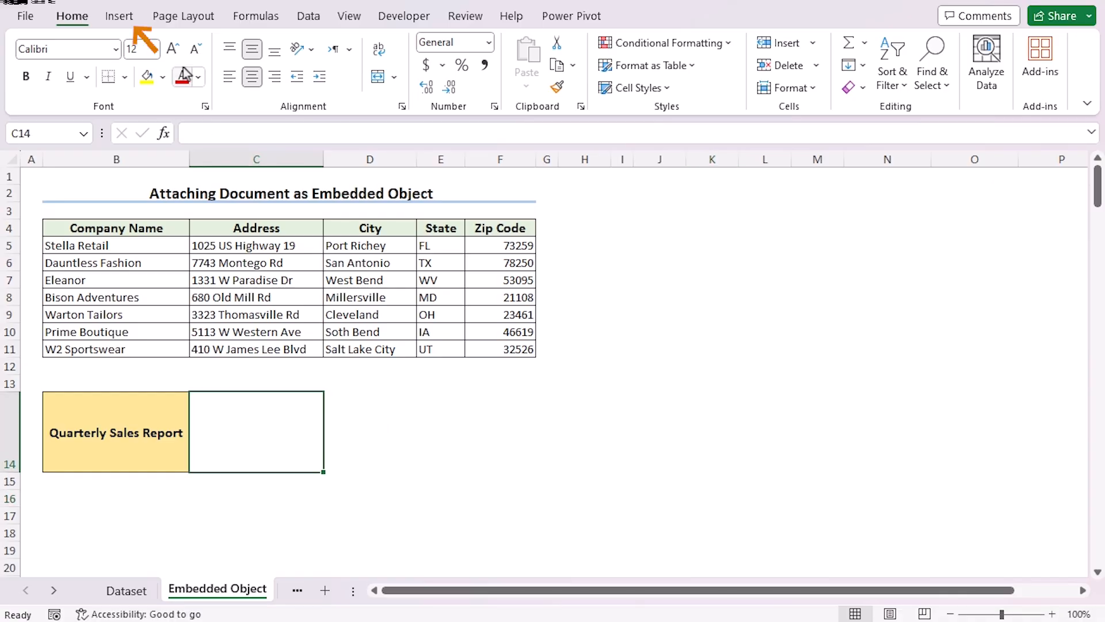
# - Embed Quarterly-Sales-Report.pdf from file as an icon in C14
pyautogui.click(119, 15)
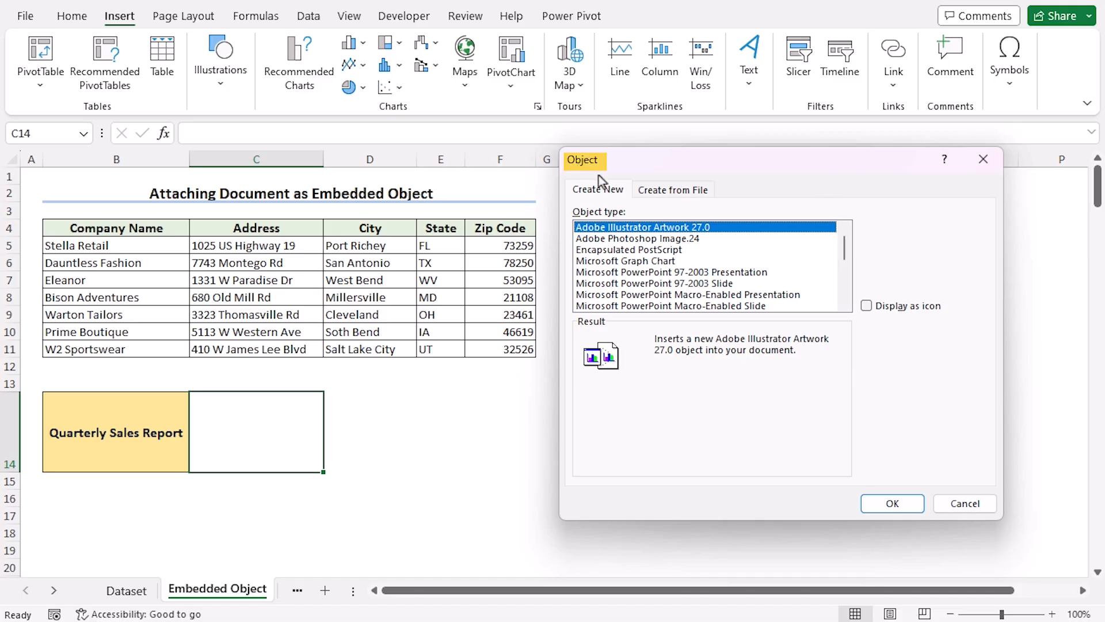
pyautogui.click(673, 189)
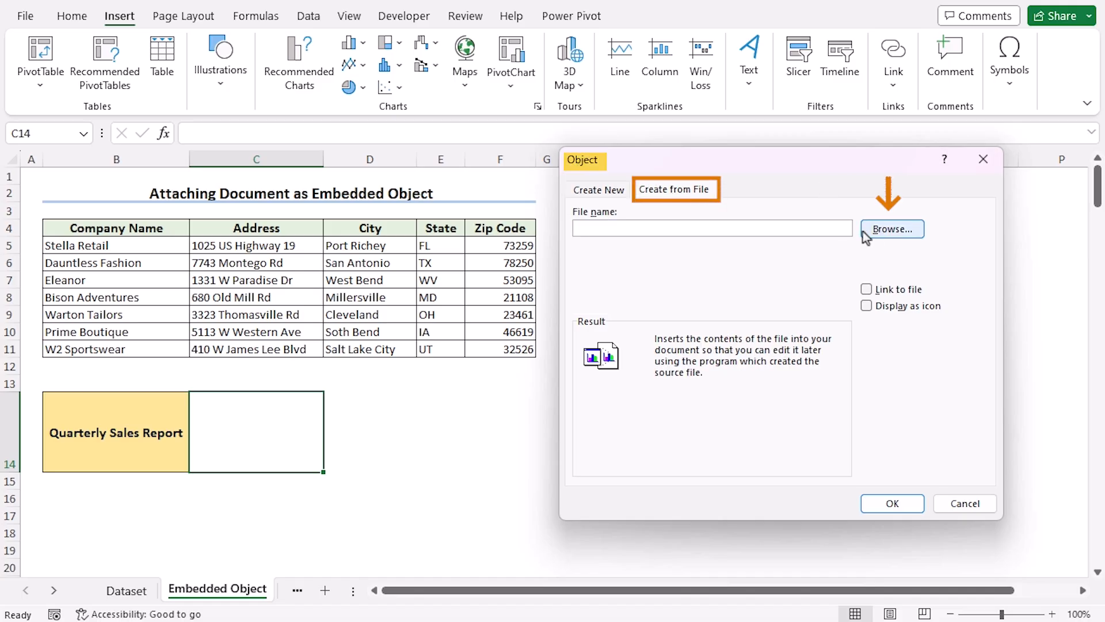
pyautogui.click(891, 228)
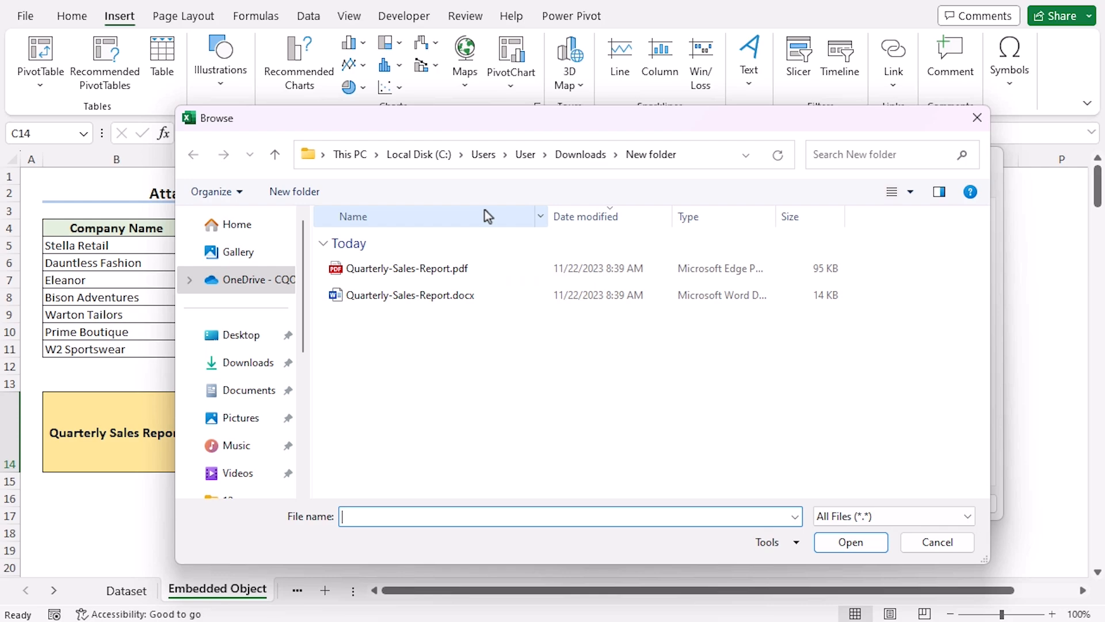
pyautogui.click(407, 268)
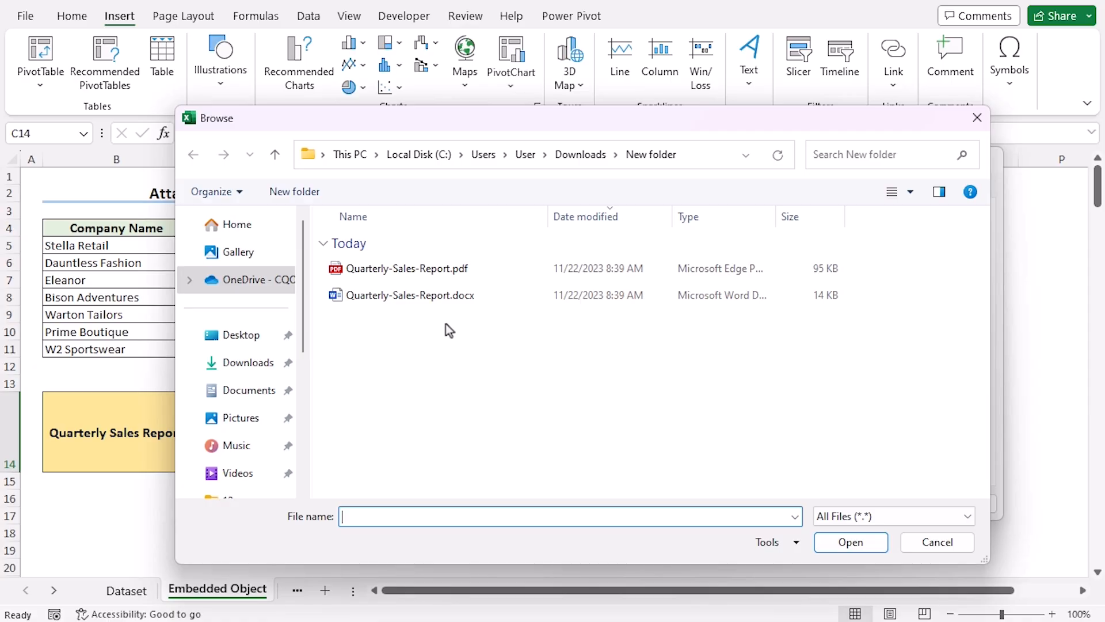
pyautogui.click(405, 269)
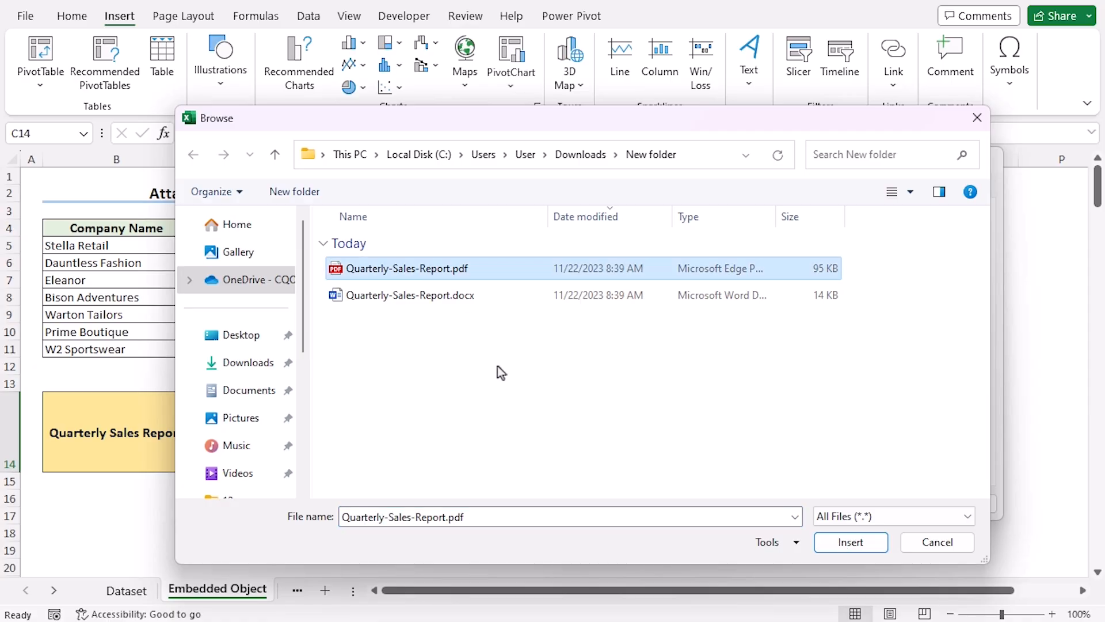
pyautogui.click(849, 542)
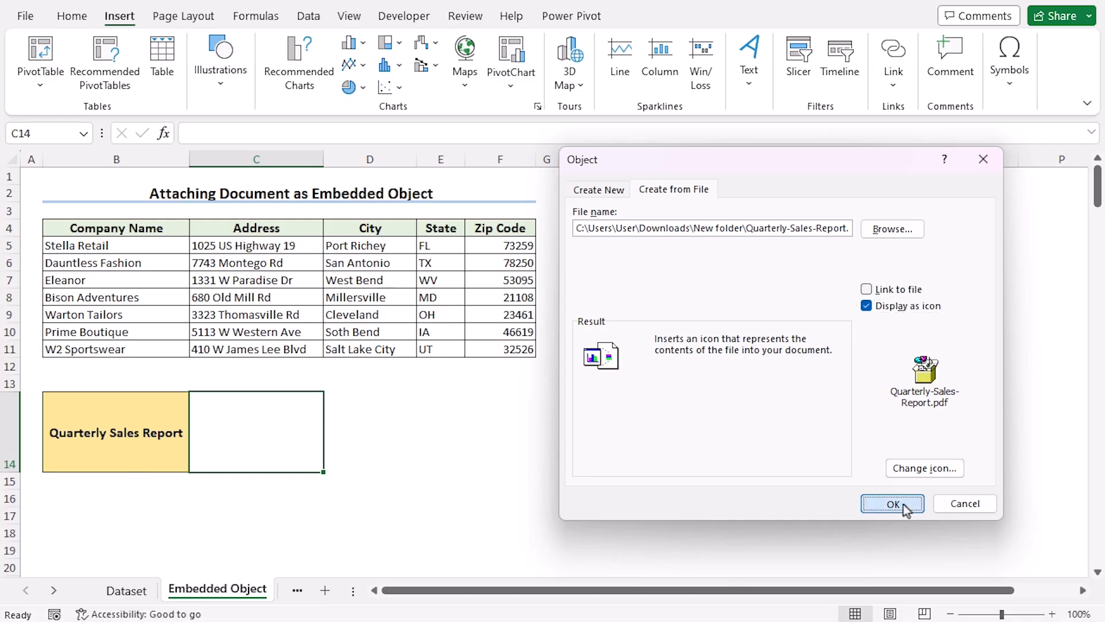
pyautogui.click(892, 503)
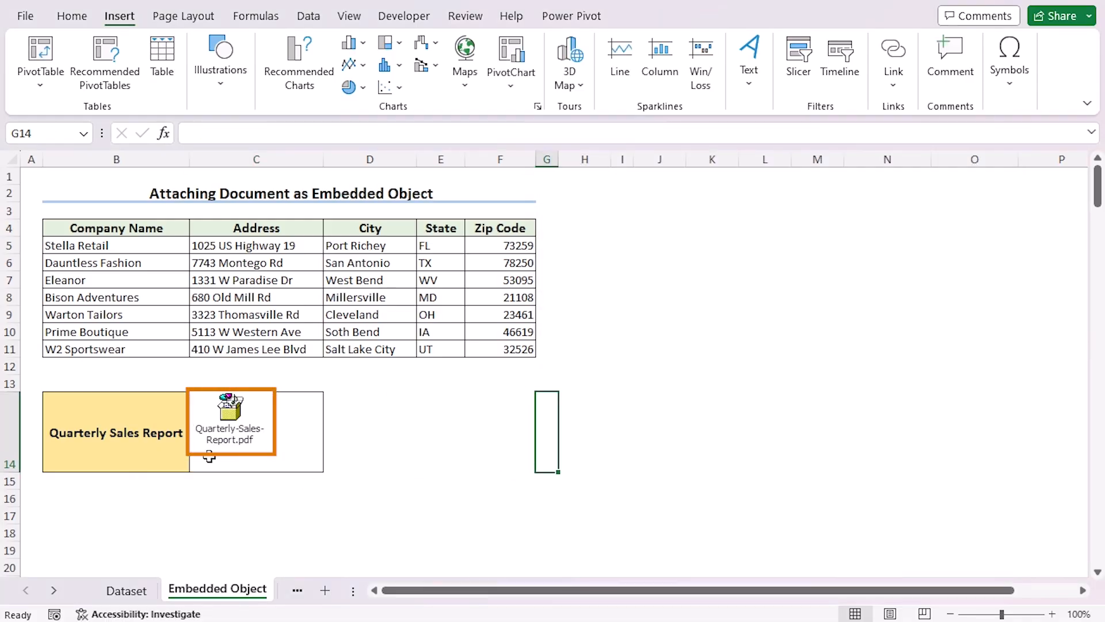
pyautogui.doubleClick(230, 421)
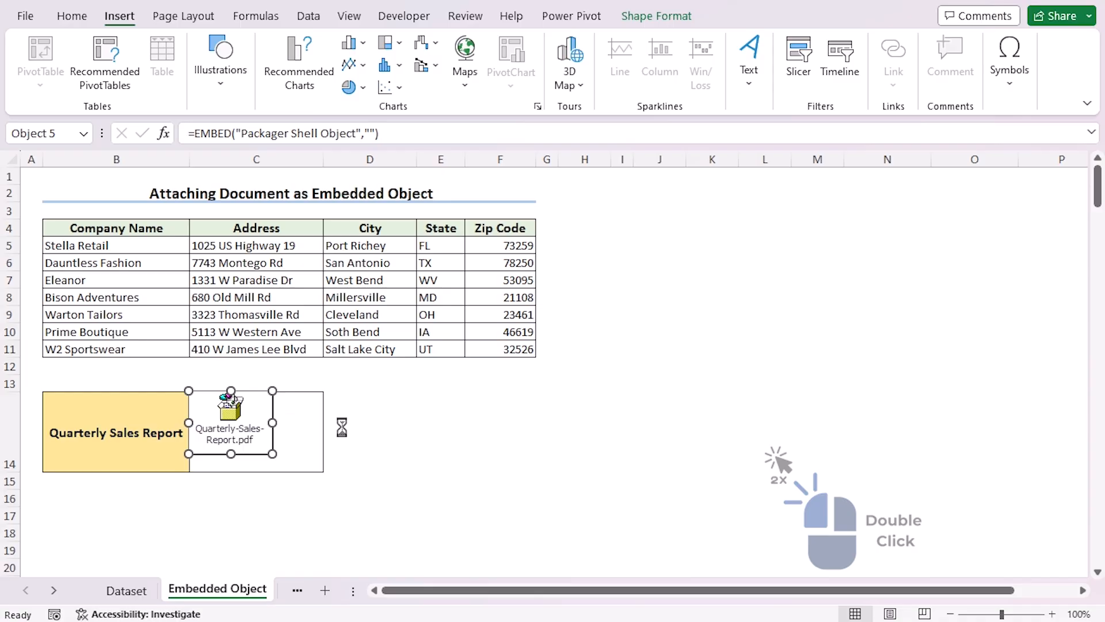
pyautogui.doubleClick(229, 430)
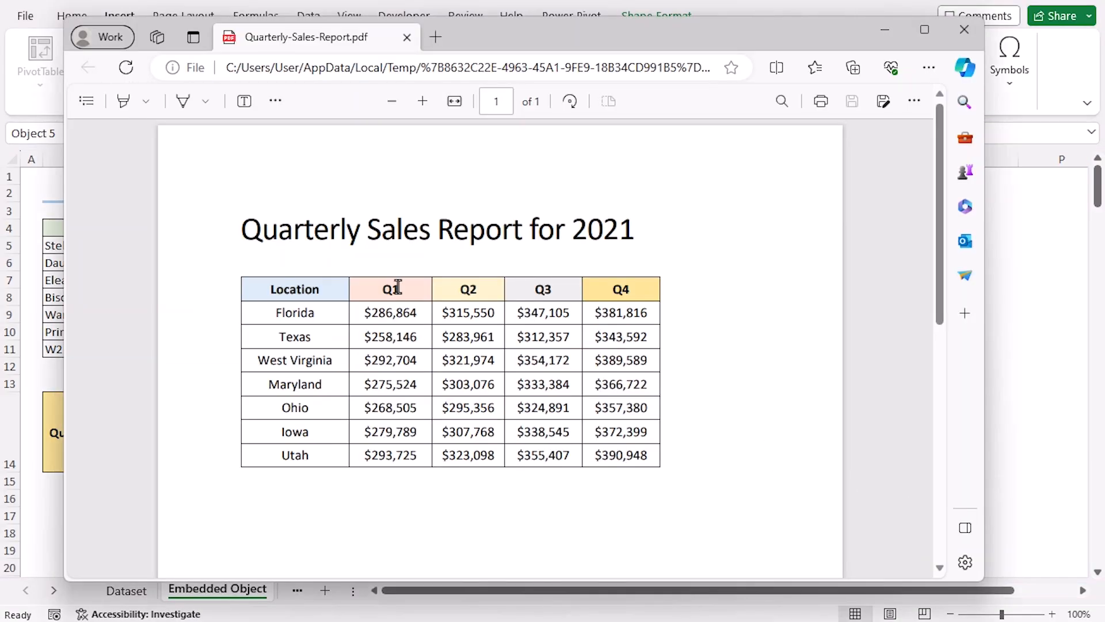
pyautogui.click(965, 30)
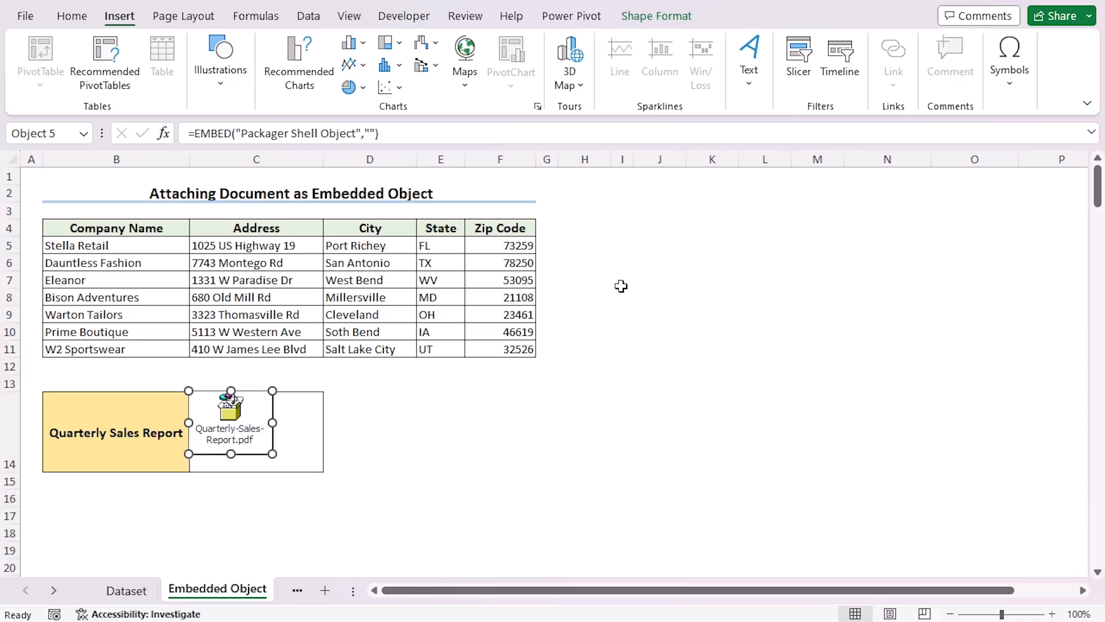
pyautogui.click(323, 588)
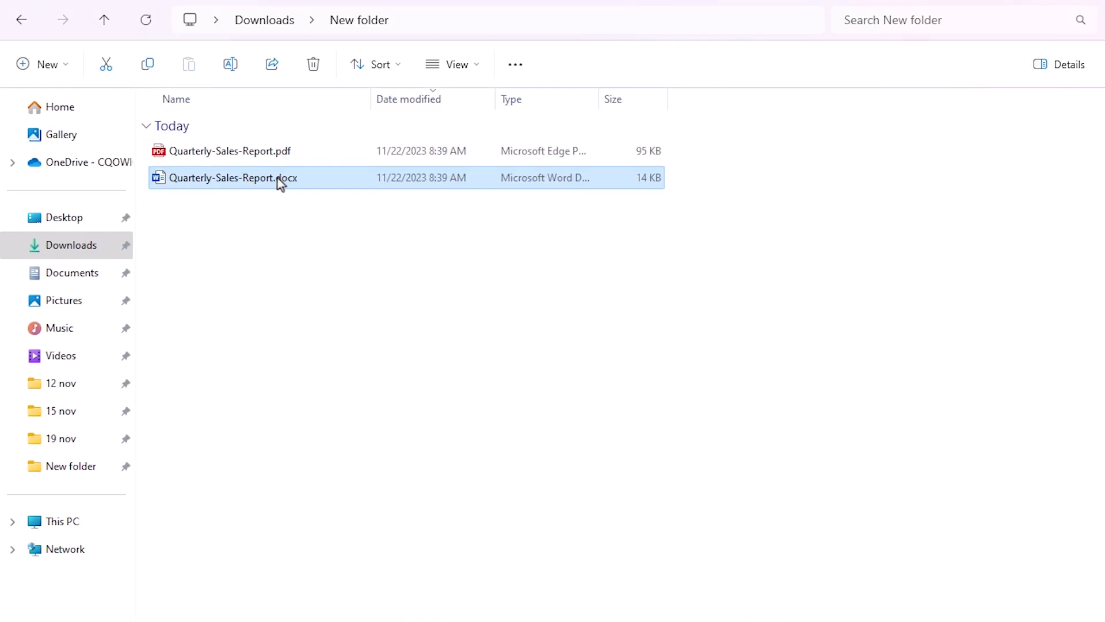
pyautogui.moveTo(273, 294)
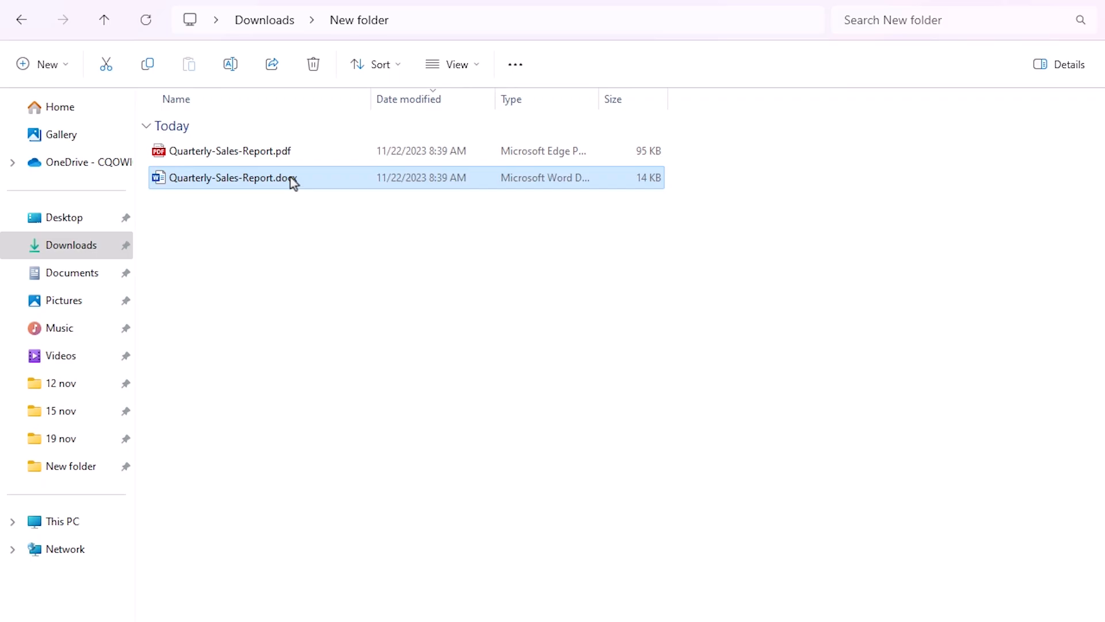
# - Copy the full path of Quarterly-Sales-Report.docx in File Explorer
pyautogui.rightClick(226, 177)
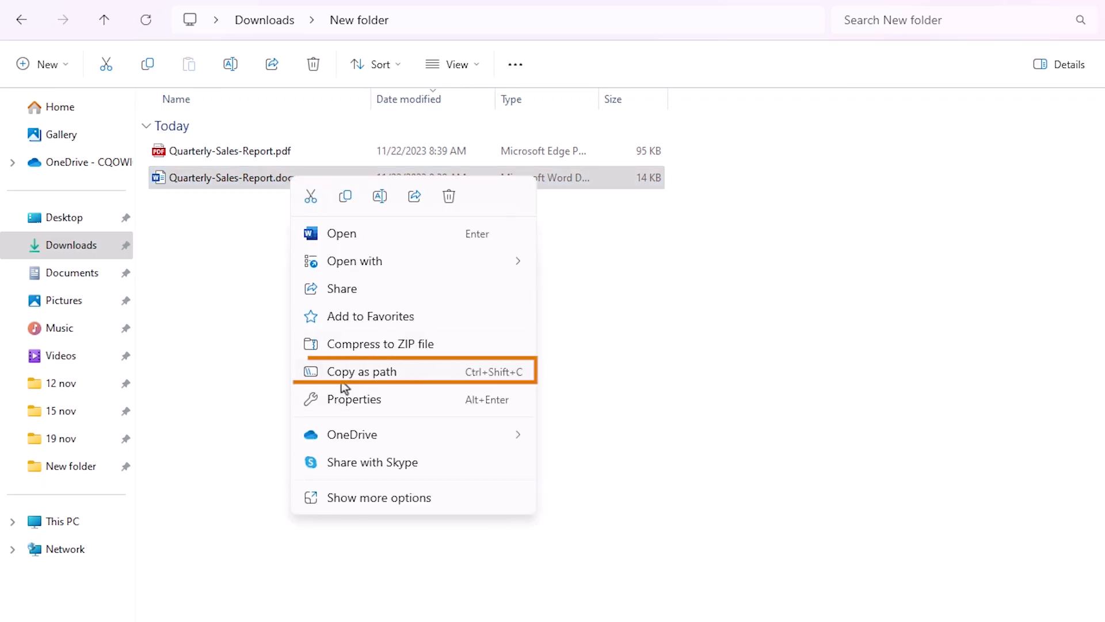
pyautogui.moveTo(372, 388)
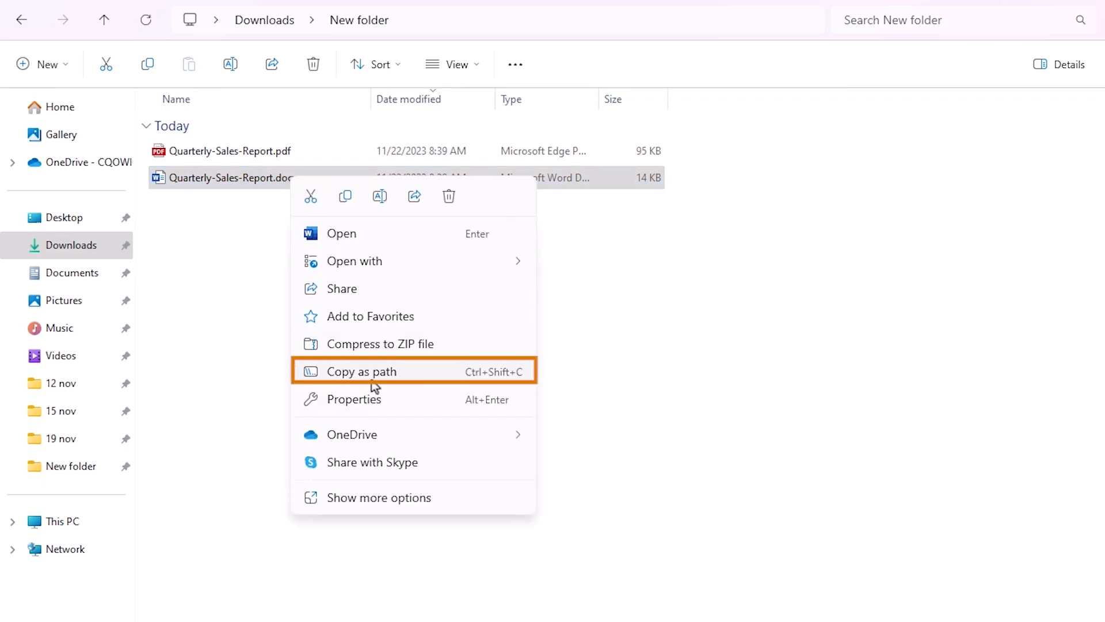
pyautogui.press('ctrl+shift+c')
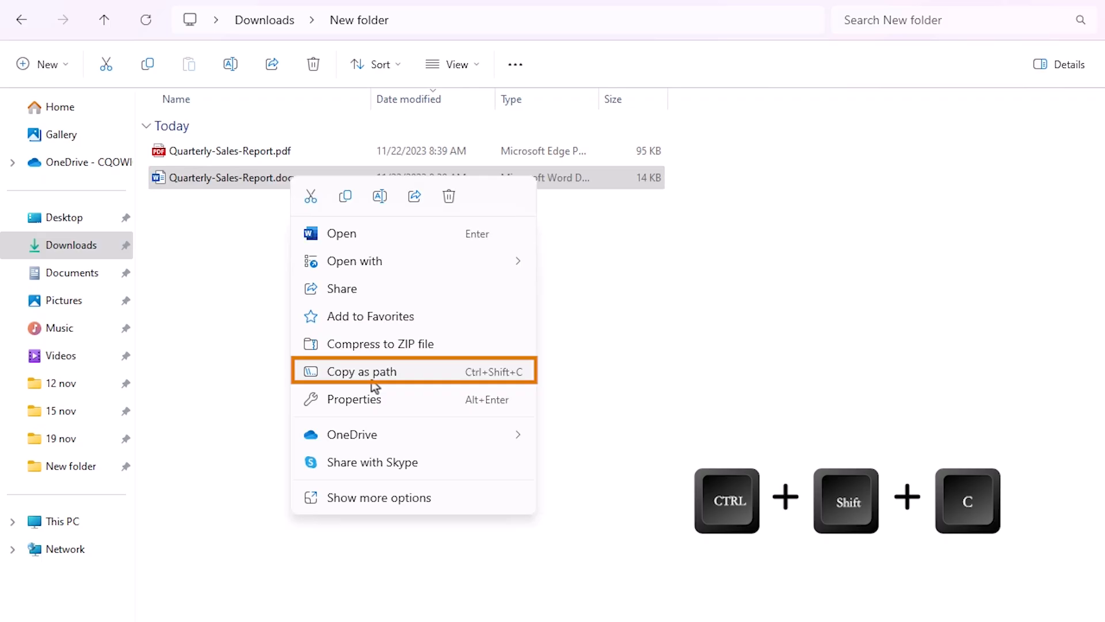
pyautogui.press('ctrl+shift+c')
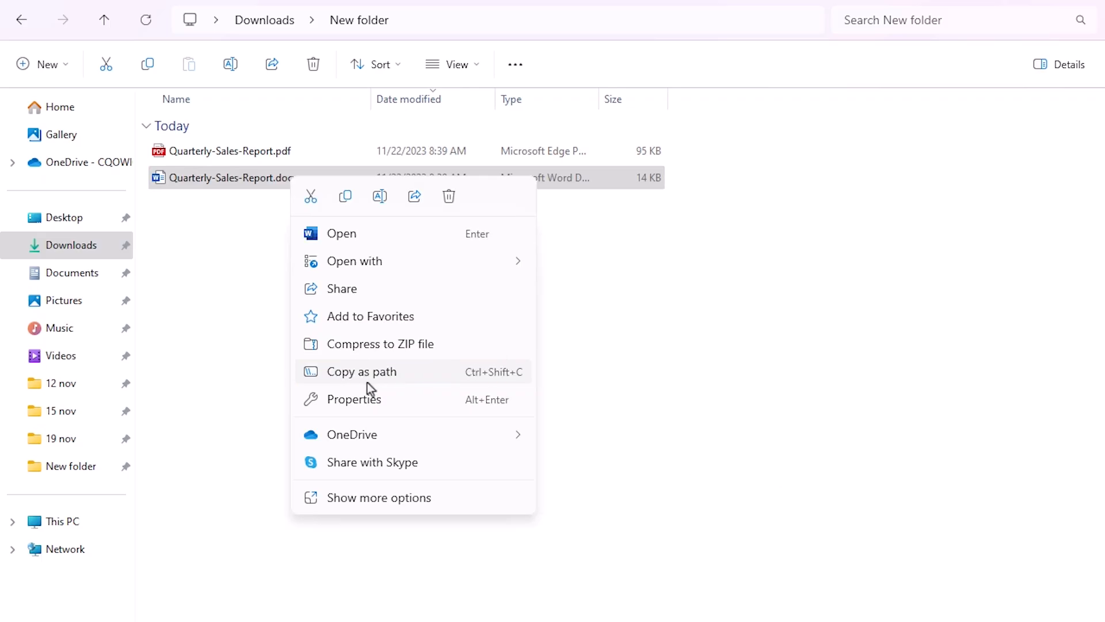
pyautogui.moveTo(353, 399)
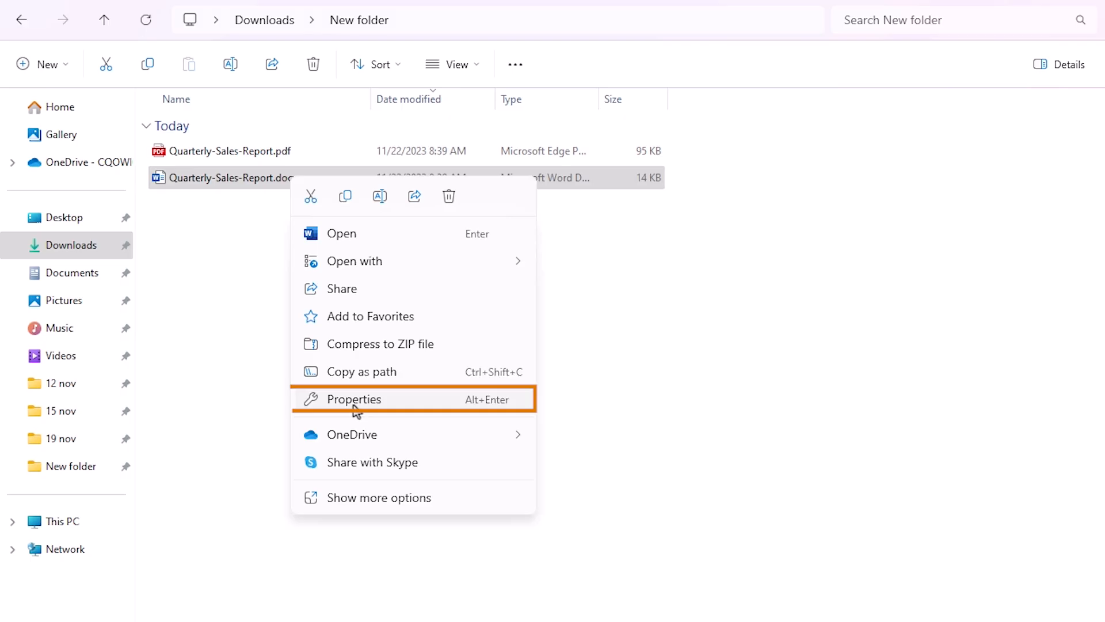
# - Copy the file's full object name from its Properties Security details
pyautogui.click(353, 399)
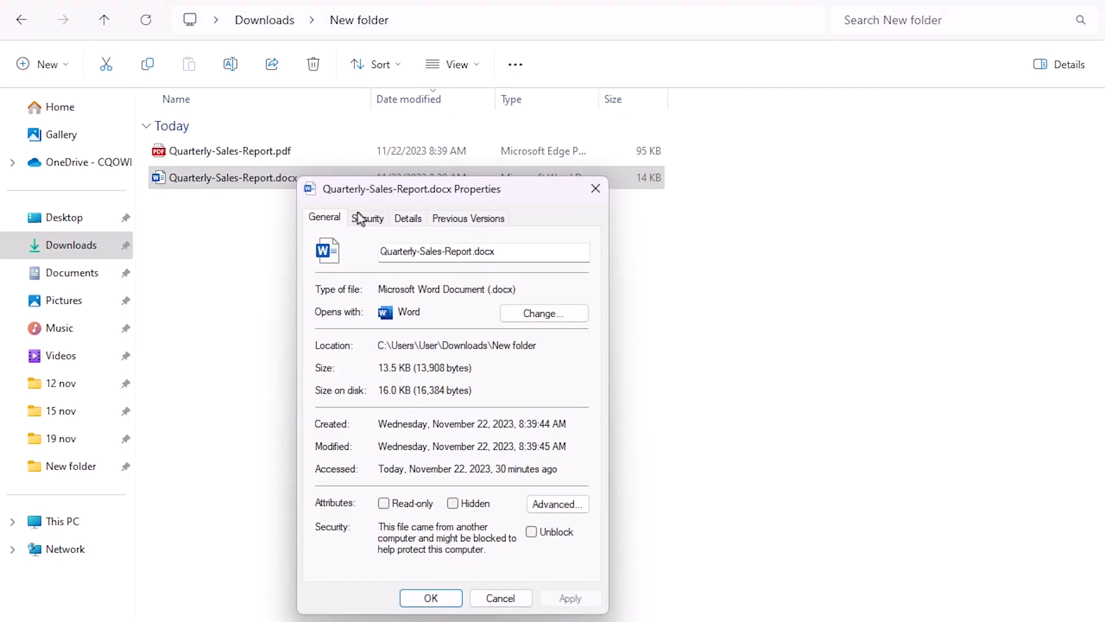
pyautogui.click(367, 218)
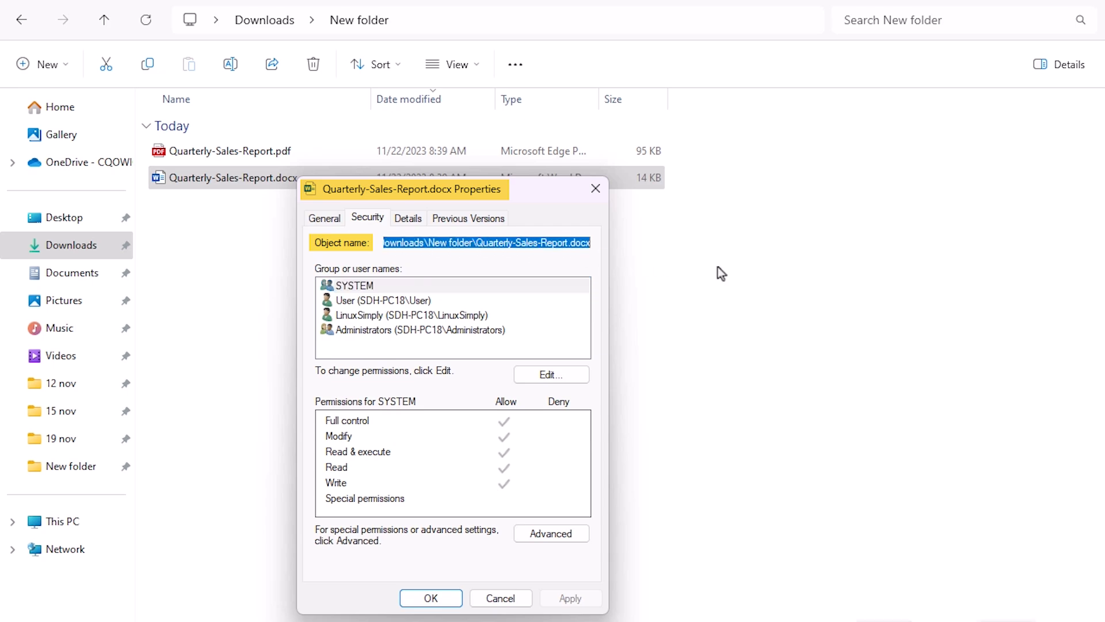
pyautogui.press('ctrl+c')
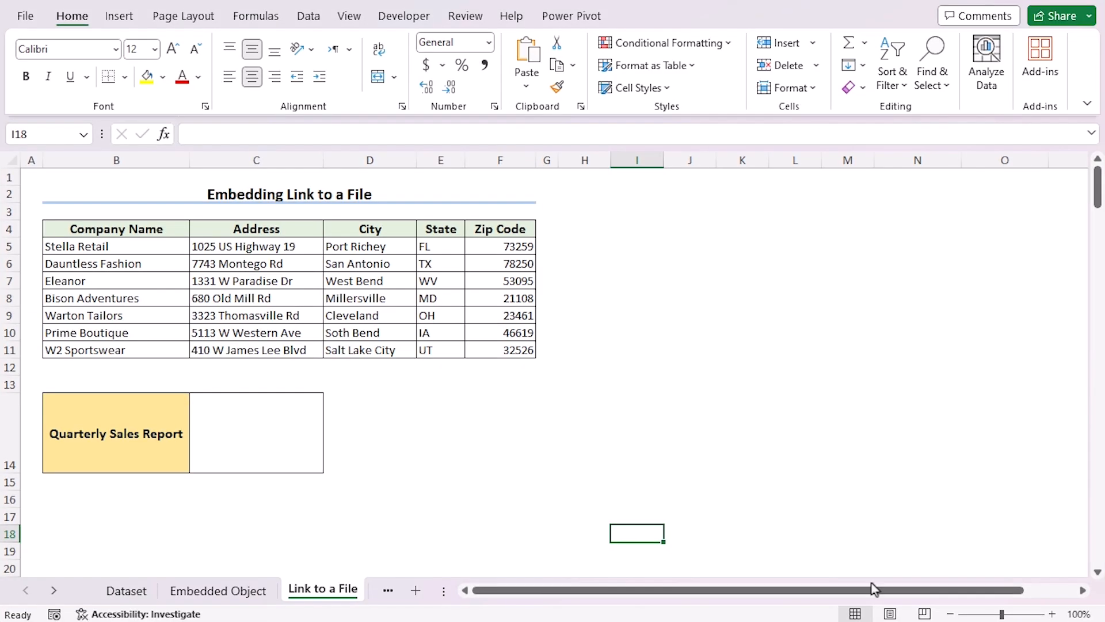
pyautogui.moveTo(251, 437)
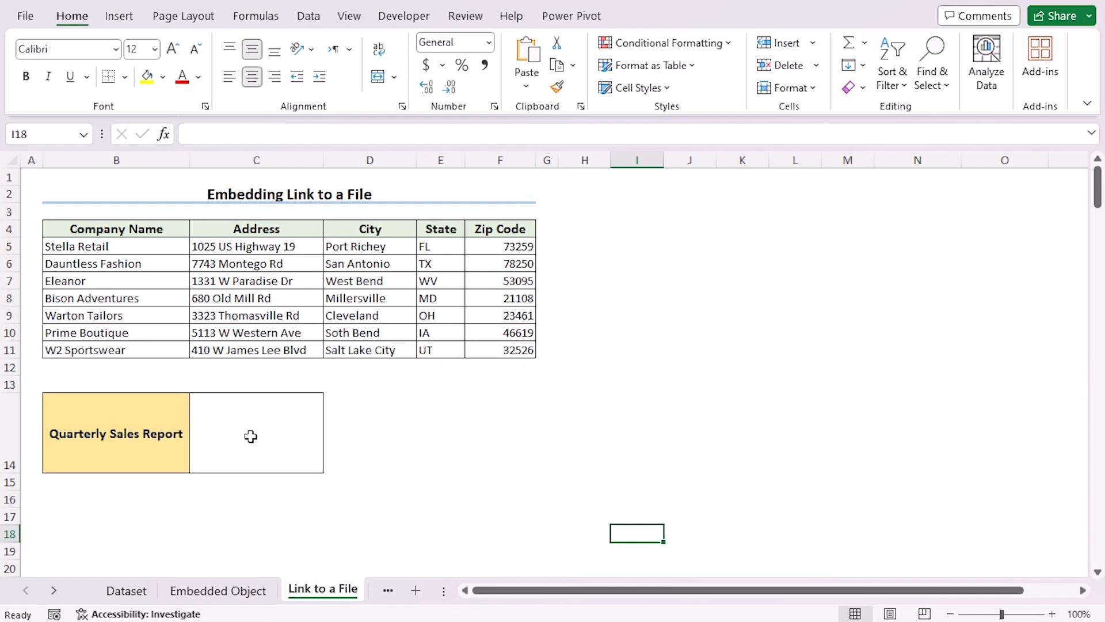
# - Insert Quarterly-Sales-Report.docx into C14 from its pasted path, linked to the source file
pyautogui.click(249, 434)
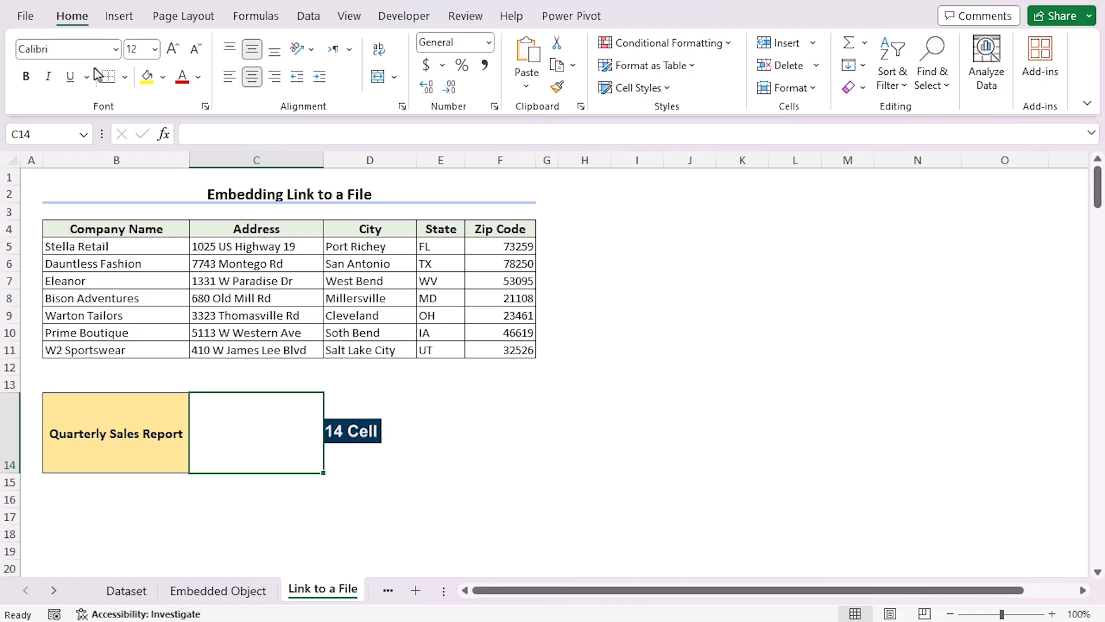
pyautogui.click(748, 60)
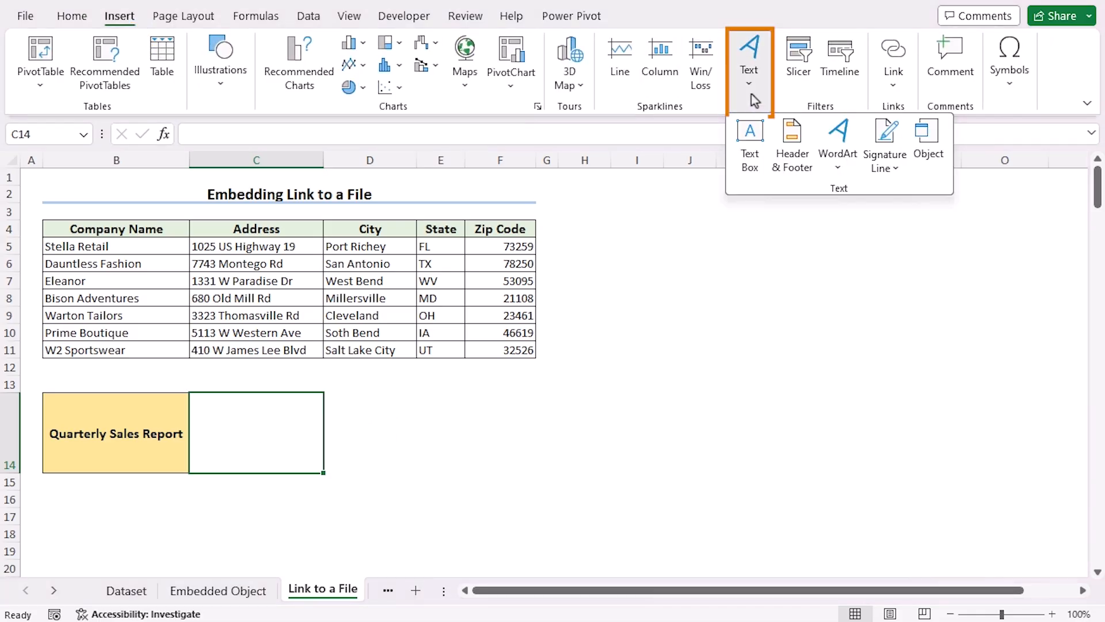
pyautogui.click(928, 140)
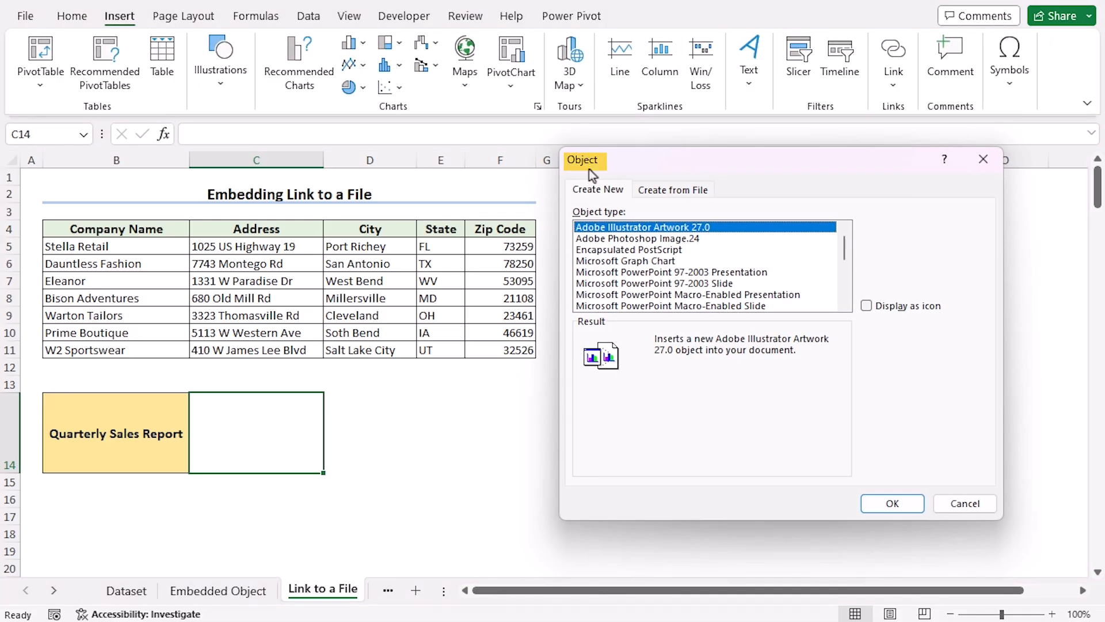
pyautogui.click(673, 188)
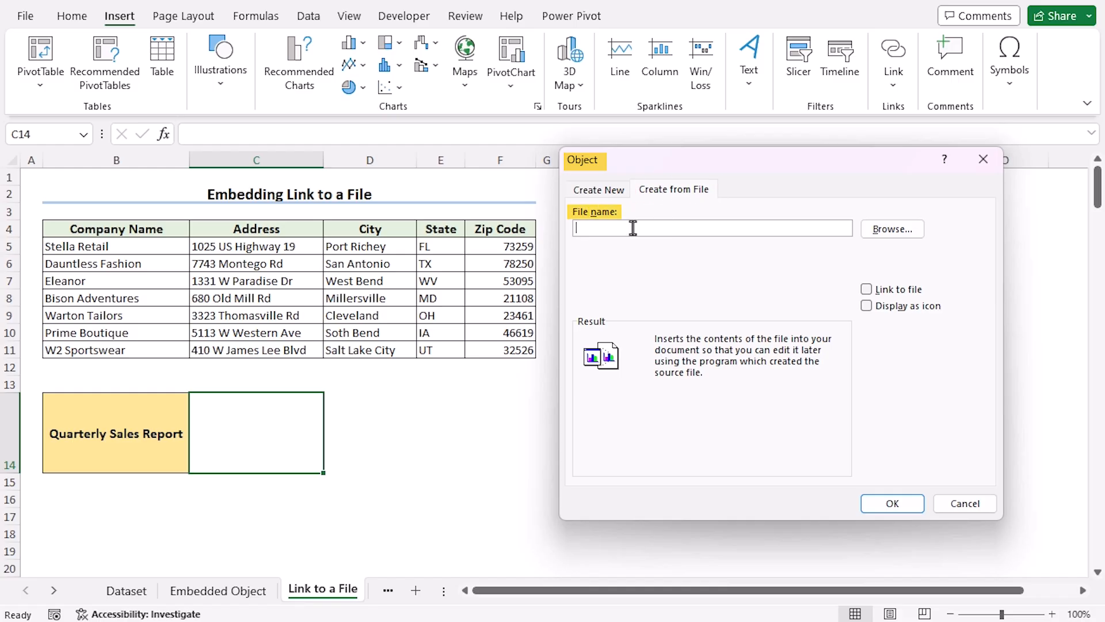
pyautogui.press('ctrl+v')
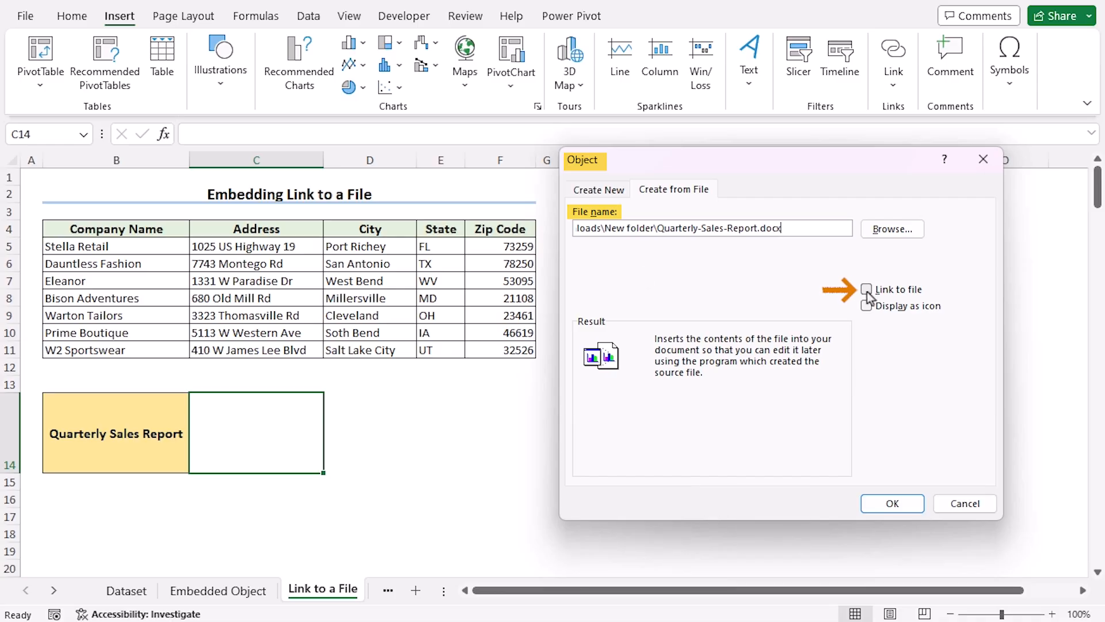
pyautogui.click(865, 289)
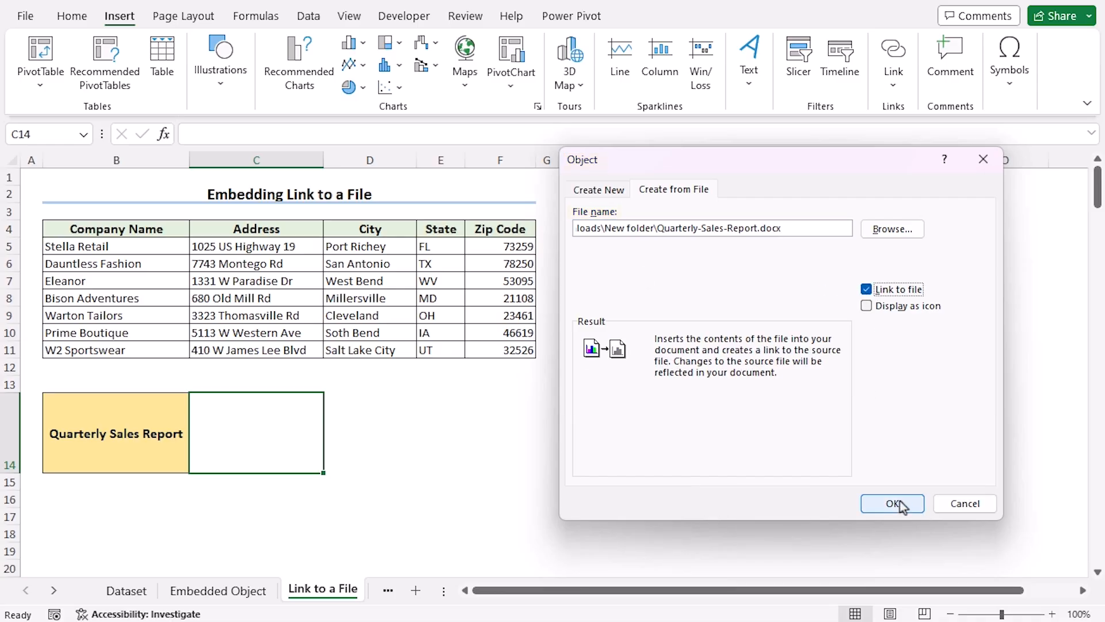
pyautogui.click(892, 503)
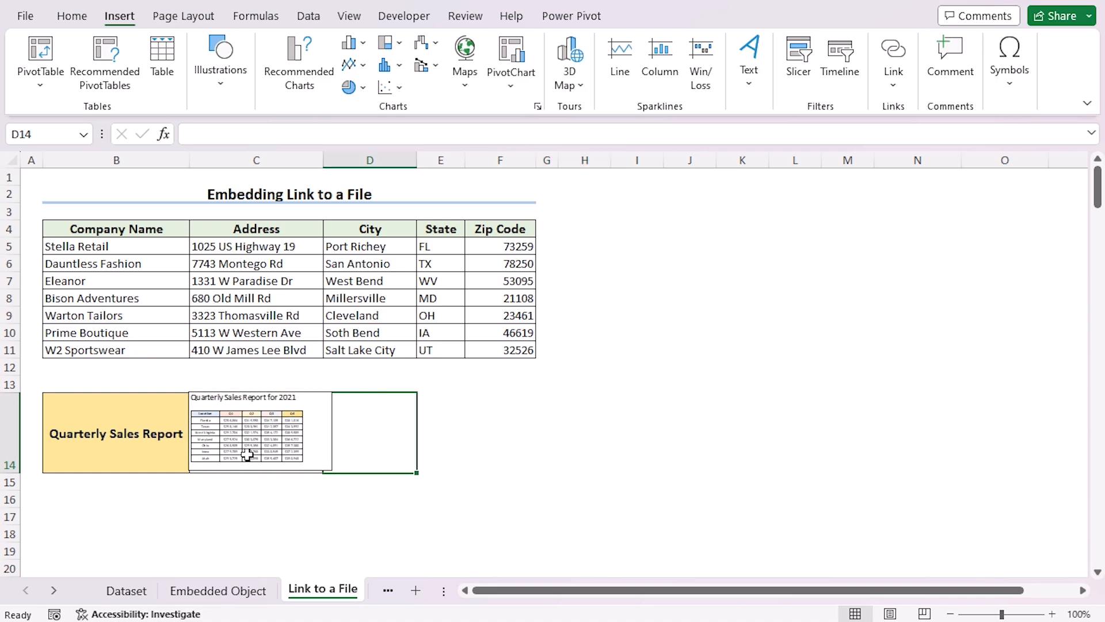
pyautogui.doubleClick(249, 421)
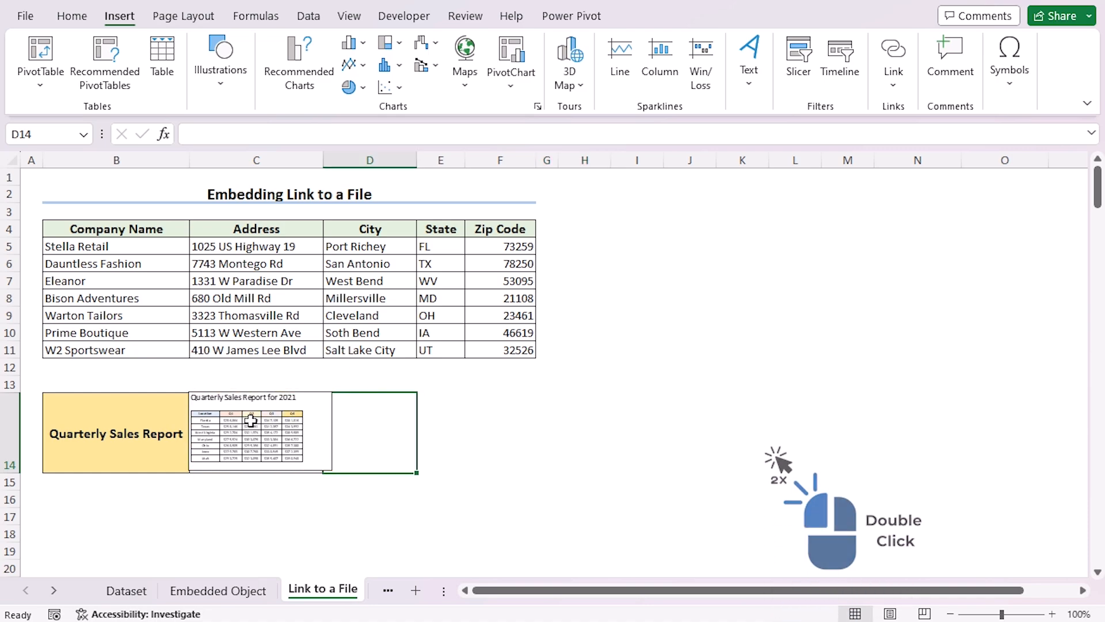
pyautogui.doubleClick(247, 419)
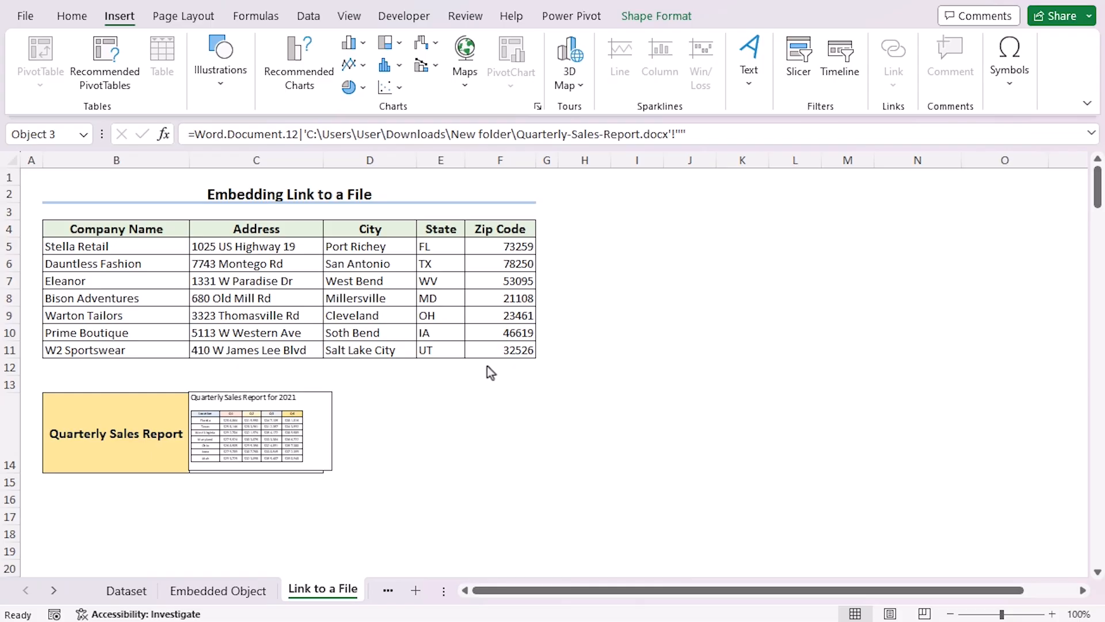
pyautogui.click(471, 589)
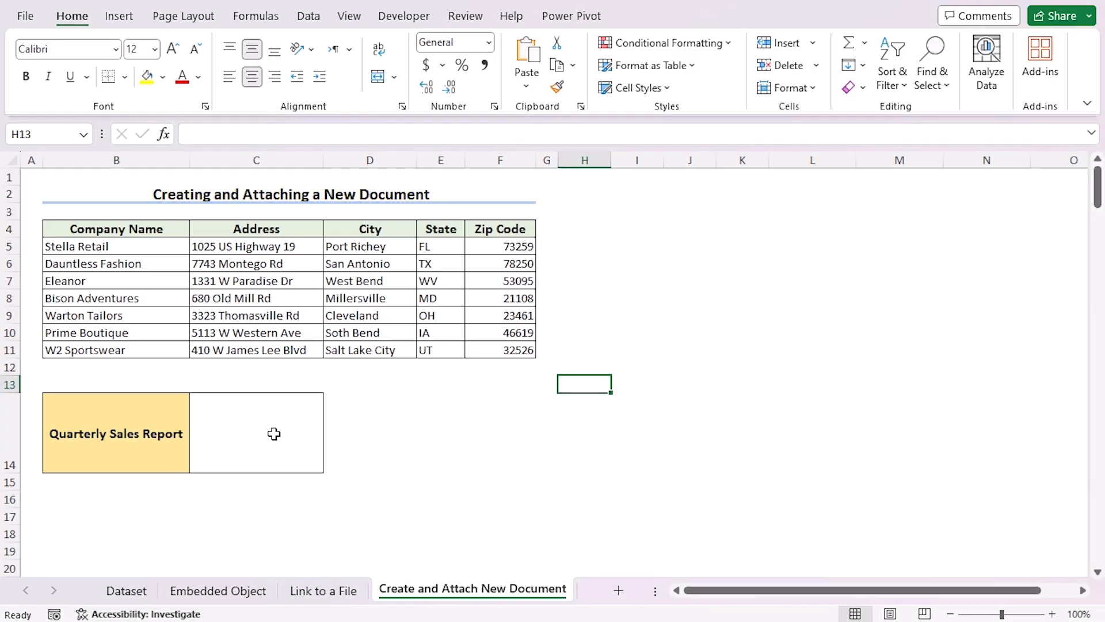
# - Insert a new Microsoft Word Document object into C14 displayed as an icon
pyautogui.click(118, 15)
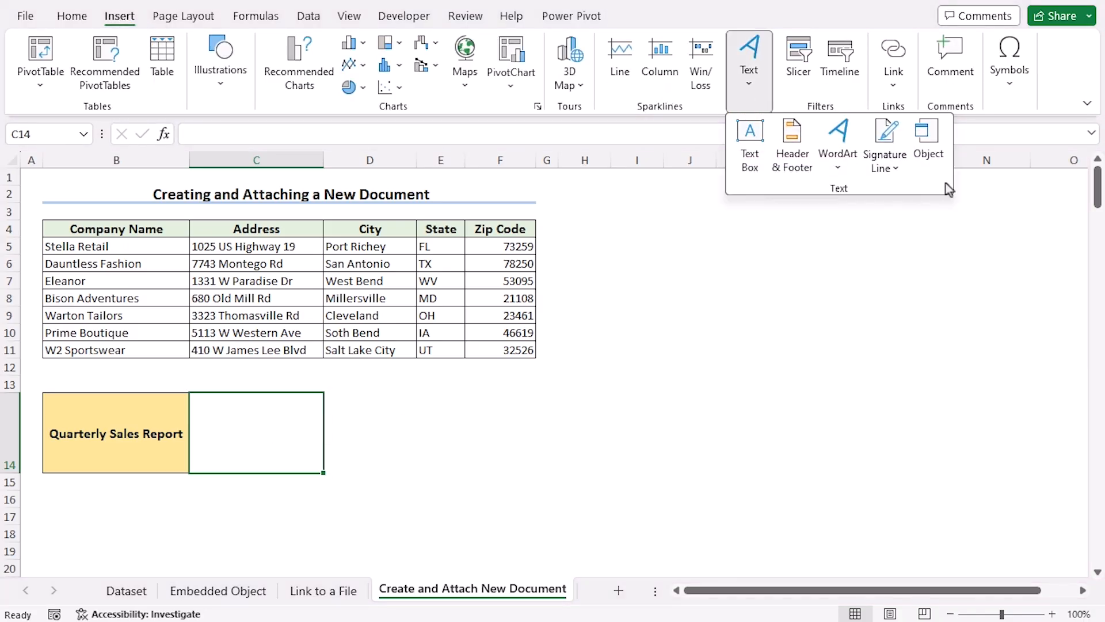
pyautogui.click(928, 137)
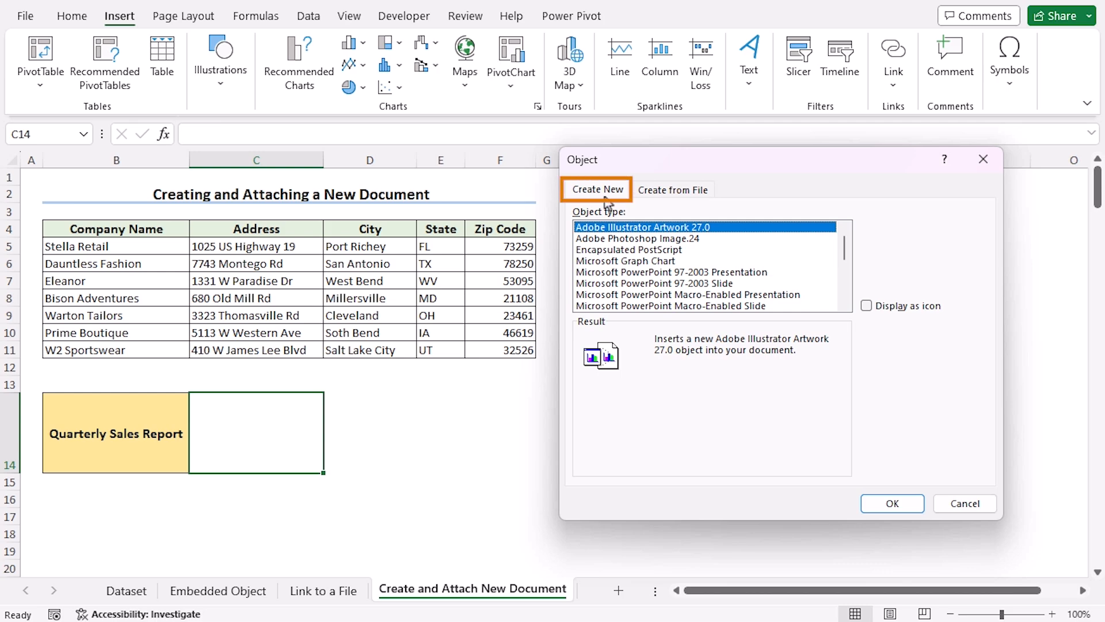
pyautogui.moveTo(611, 205)
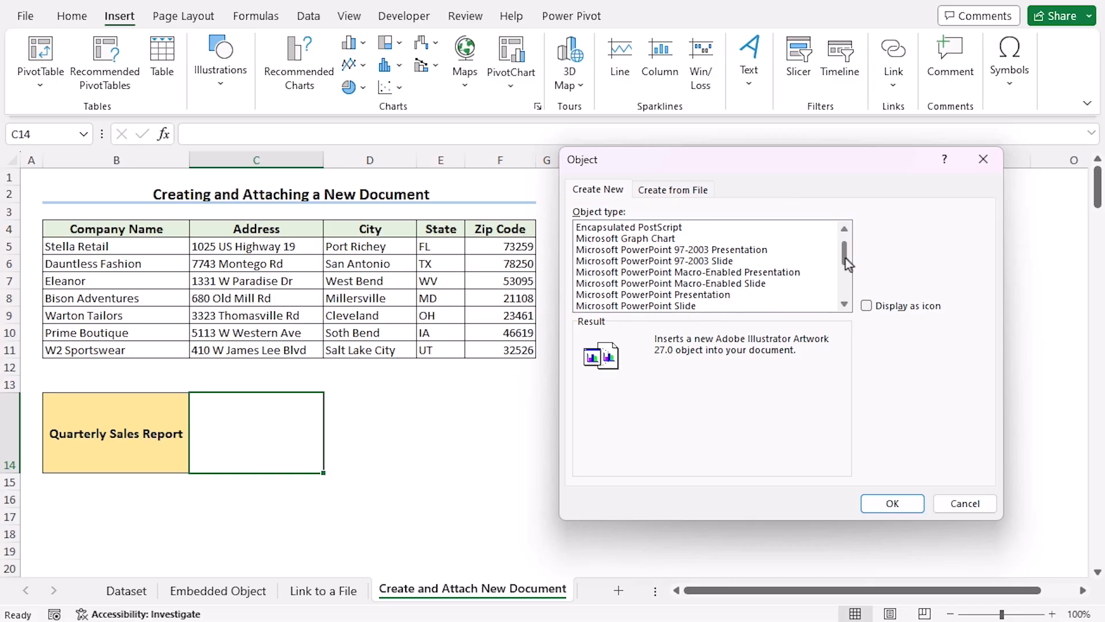
pyautogui.click(635, 284)
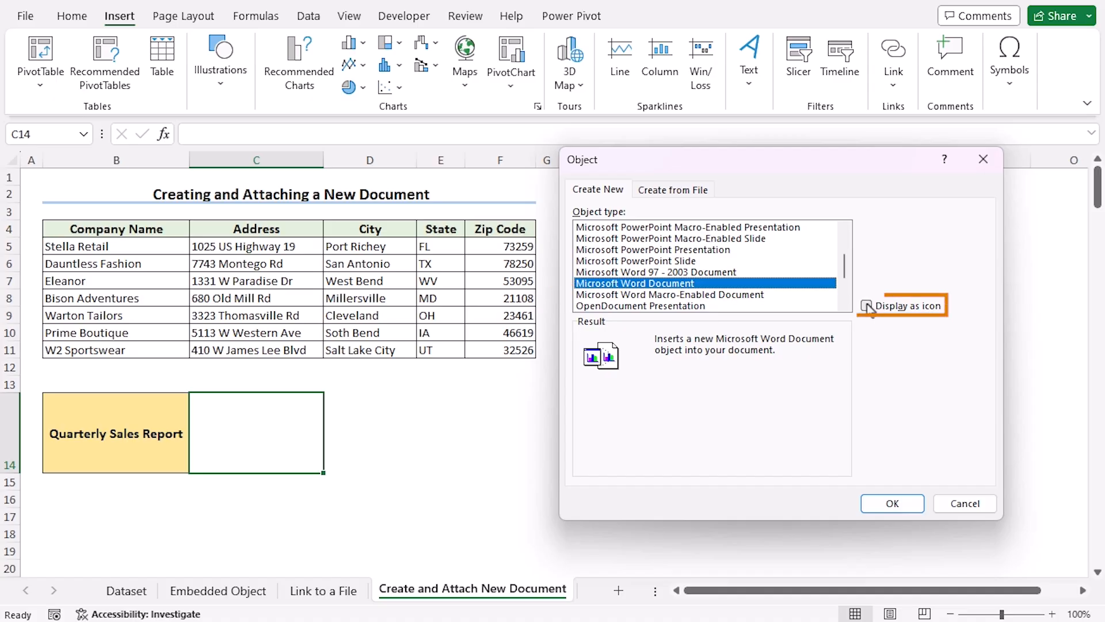
pyautogui.click(866, 305)
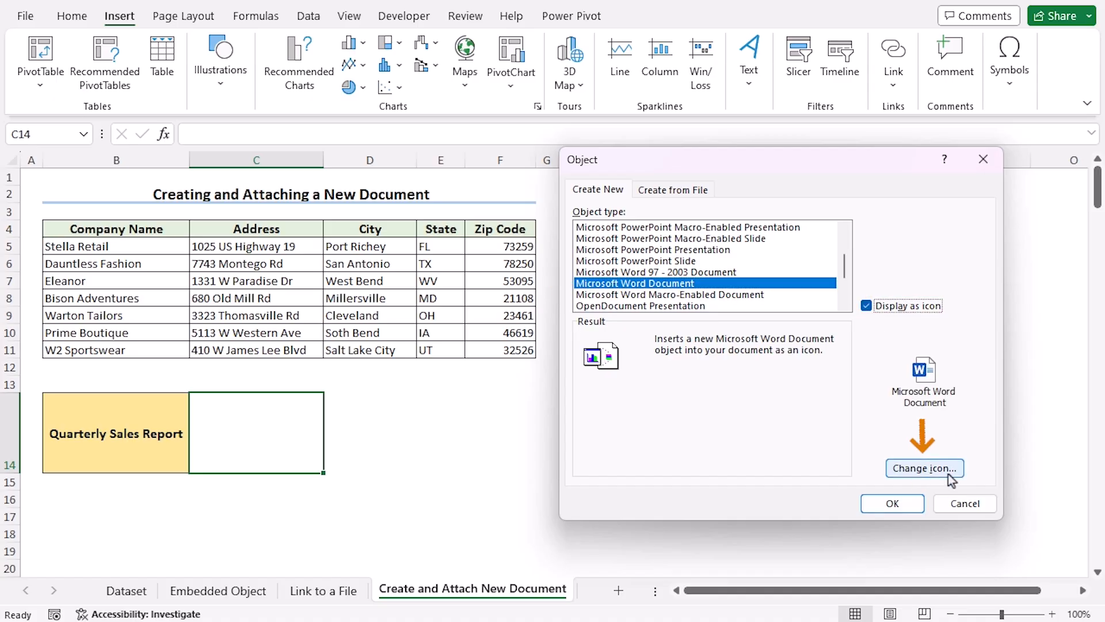
pyautogui.click(891, 503)
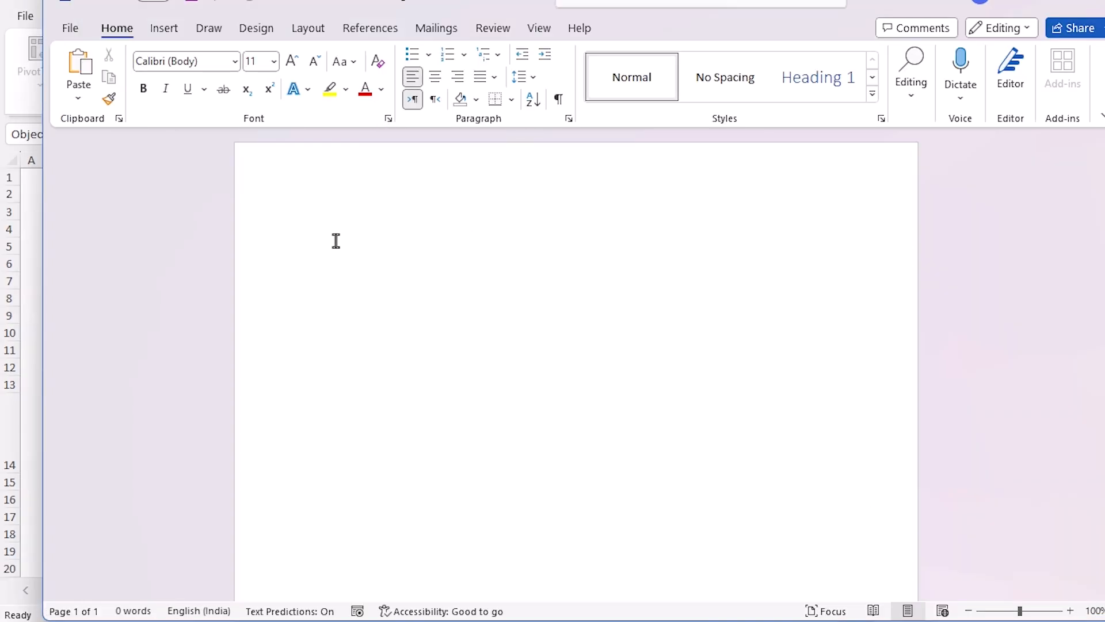
# - Write 'Monthly Report Of Company' in the new Word document and save it
pyautogui.write('M')
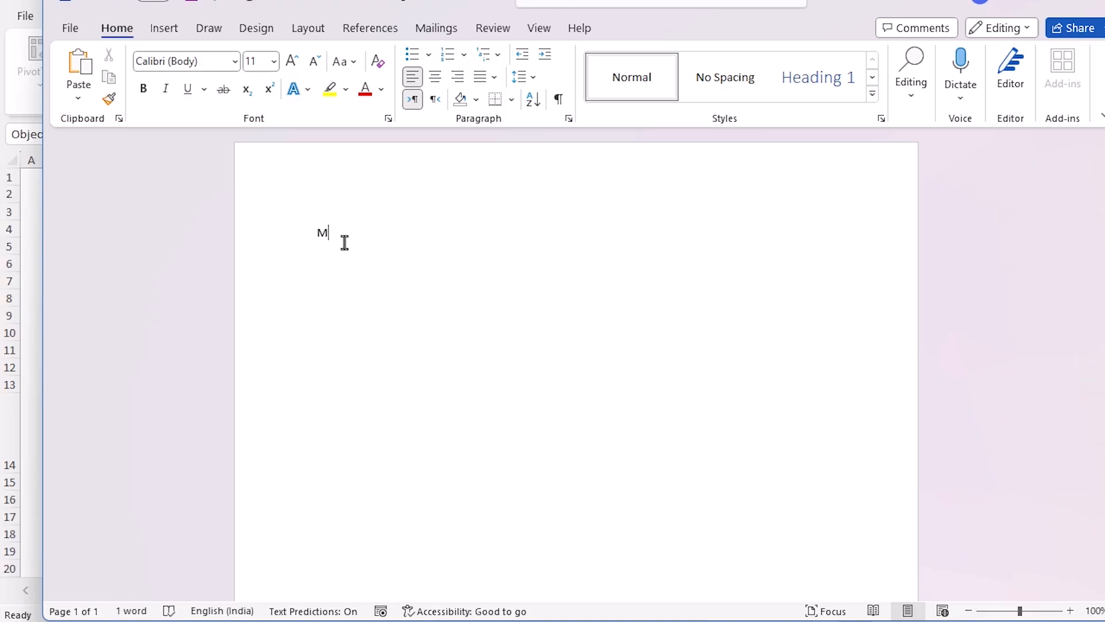
pyautogui.write('onthly Report O')
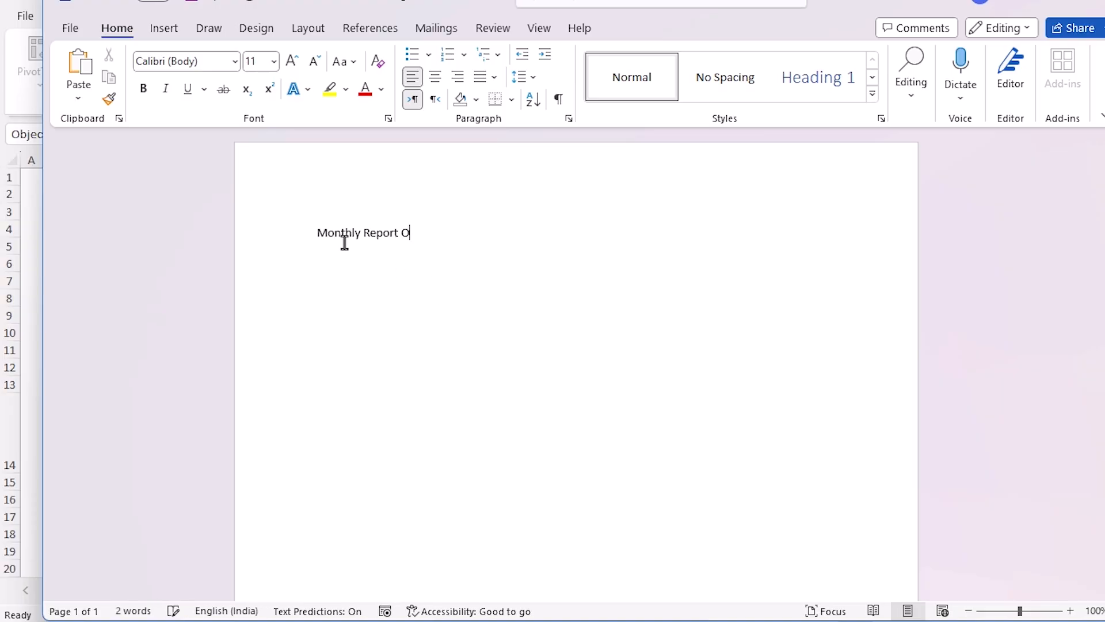
pyautogui.write('f Company')
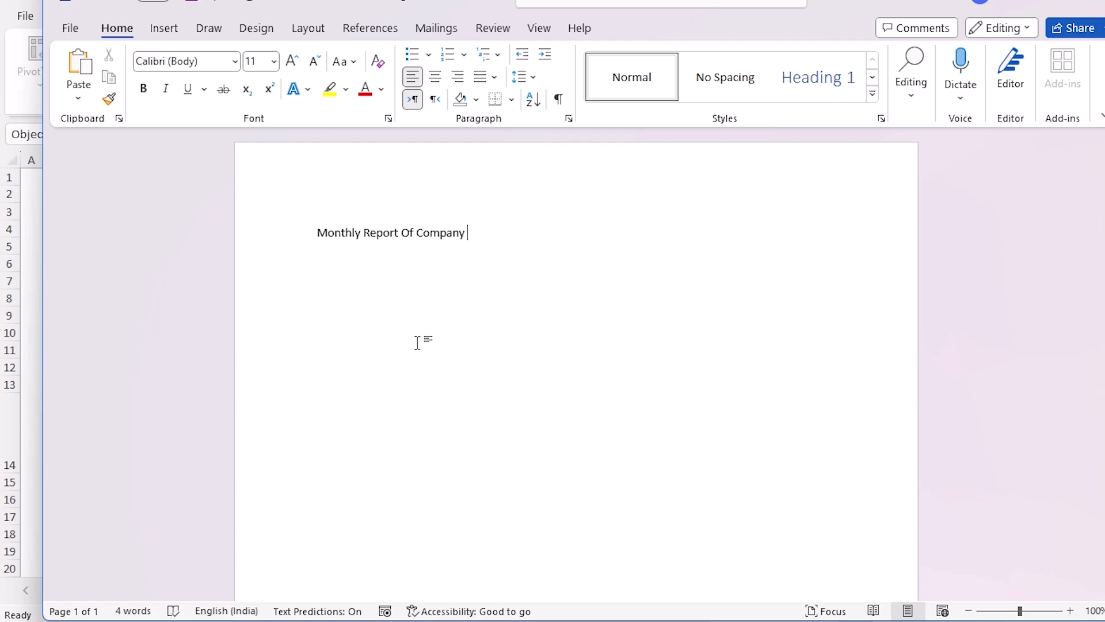
pyautogui.press('ctrl+s')
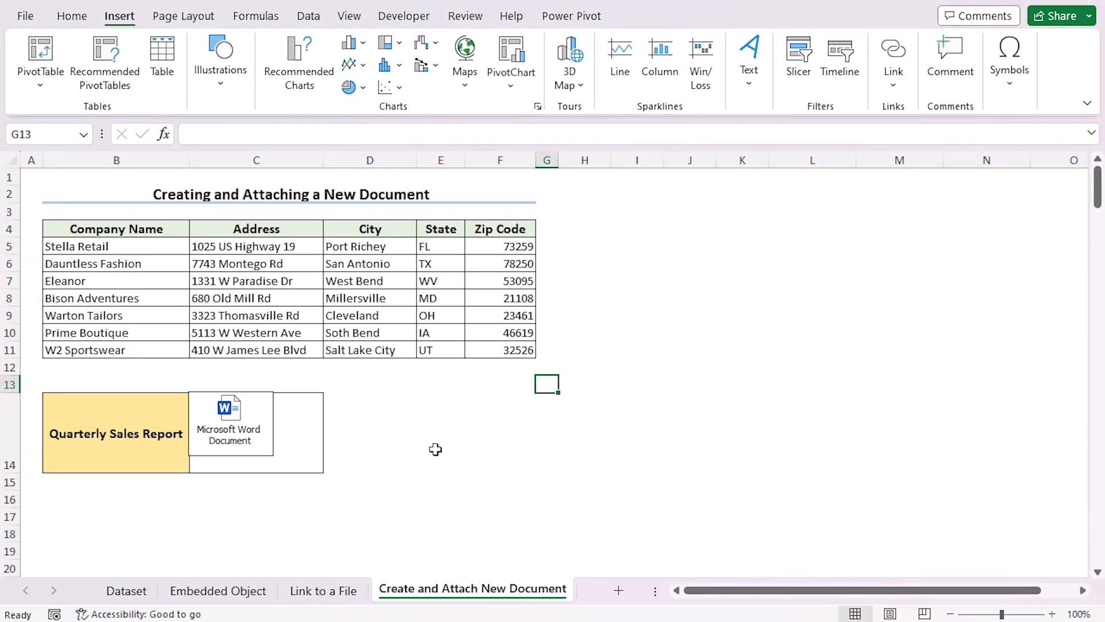
pyautogui.doubleClick(229, 423)
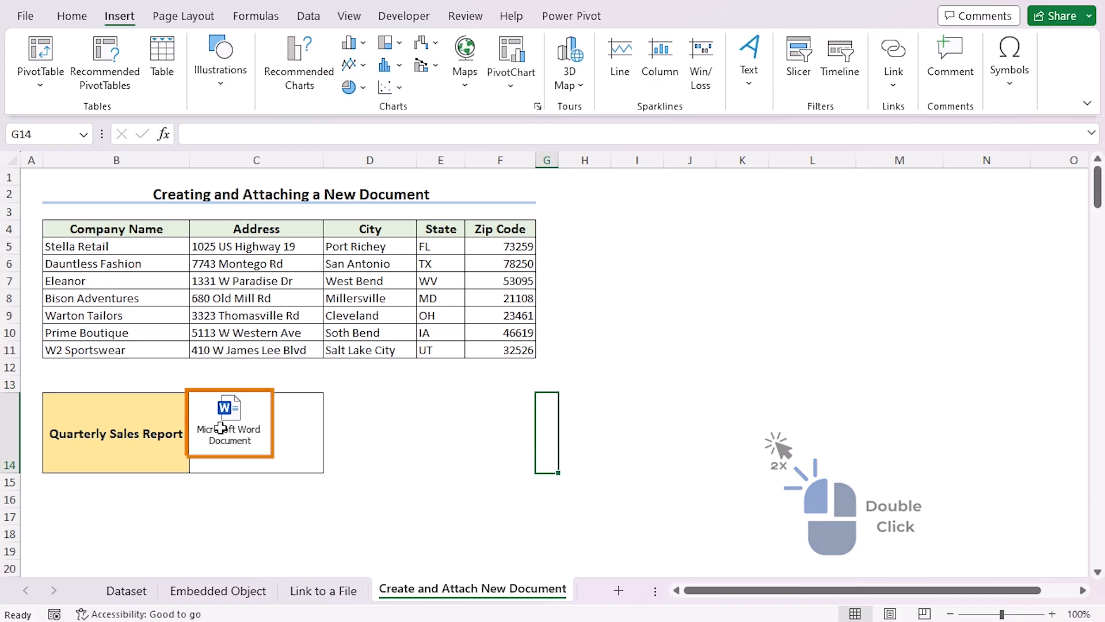
pyautogui.doubleClick(229, 422)
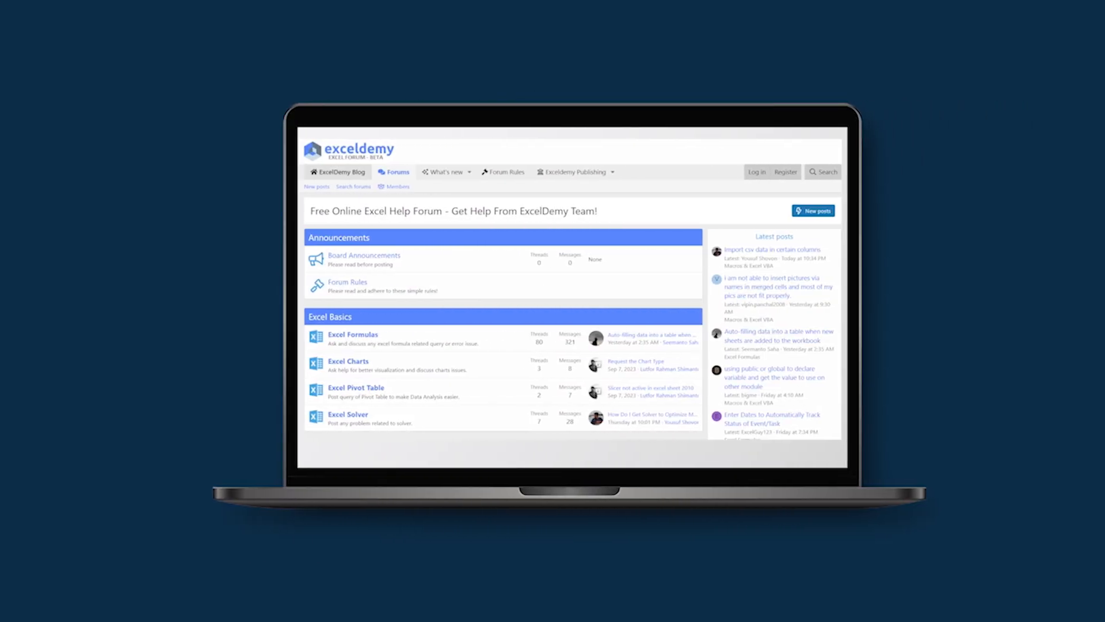
# - Scroll down the ExcelDemy forum to the Power Options, Finance & Banking and Advanced Options categories
pyautogui.scroll(-3)
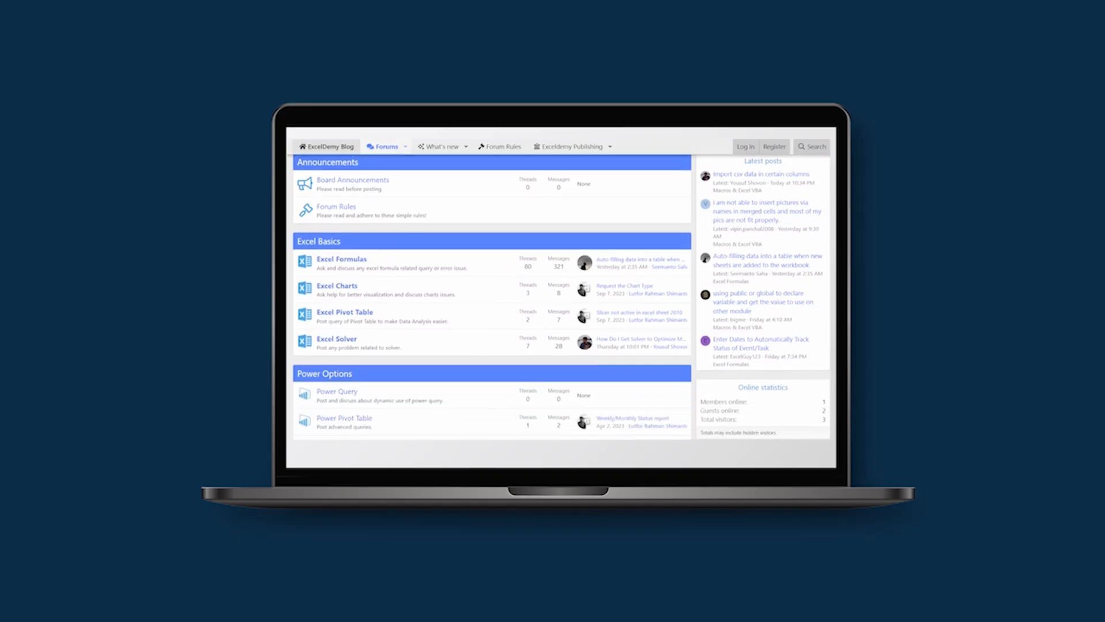
pyautogui.scroll(-3)
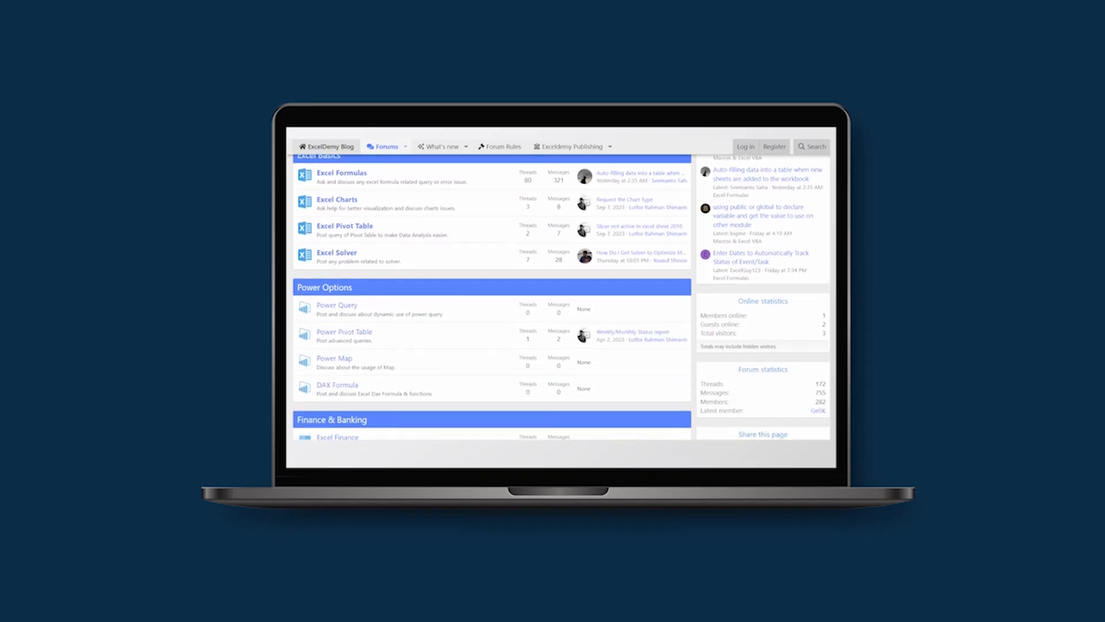
pyautogui.scroll(-3)
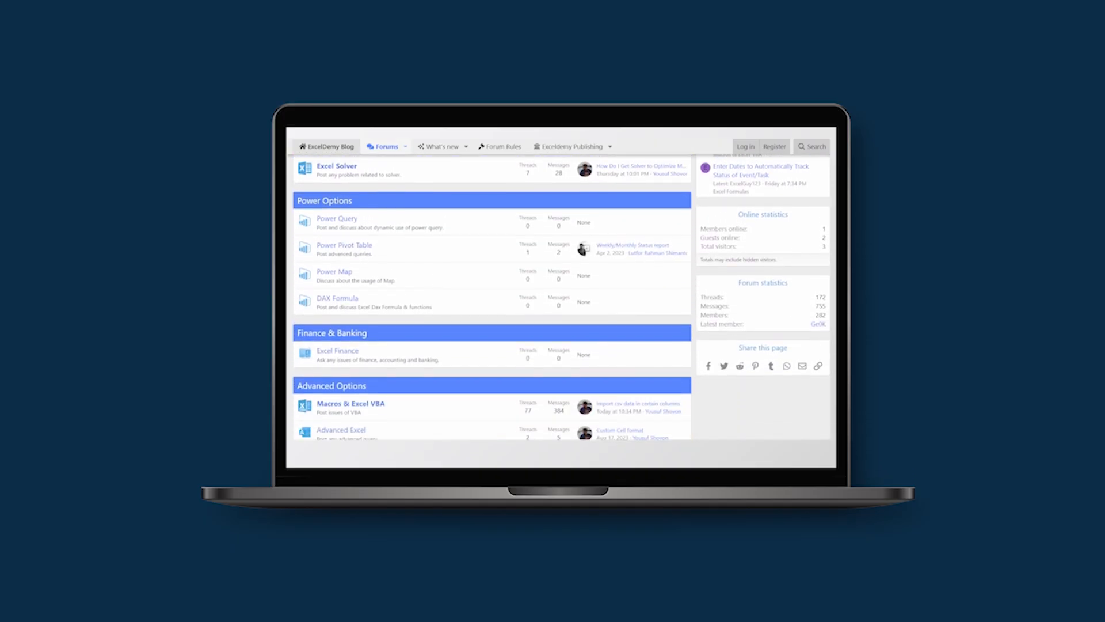